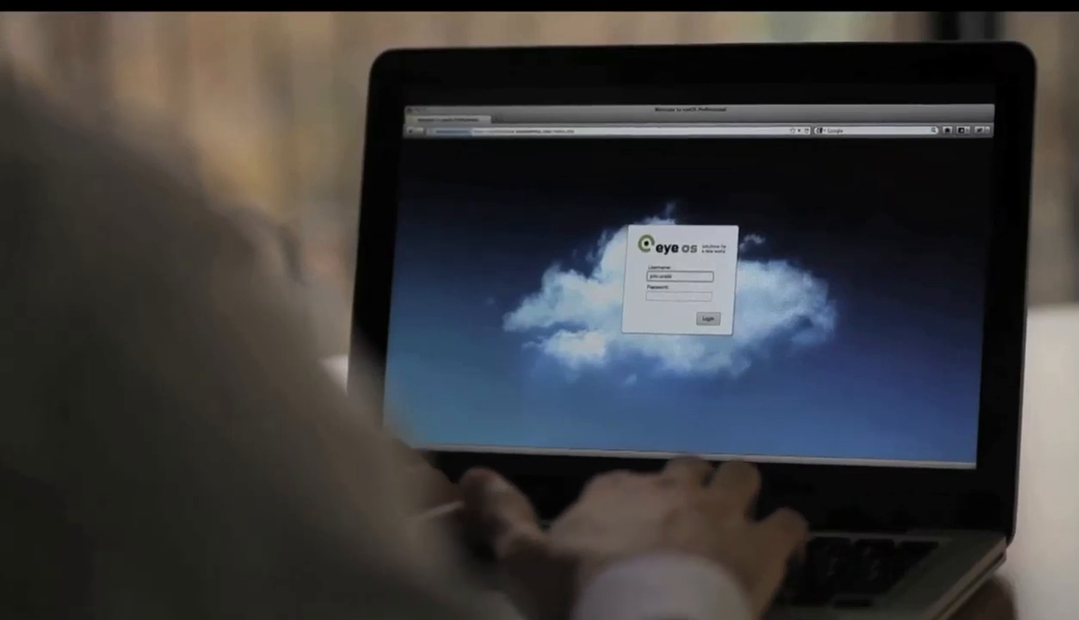
Step: Sign in to the eyeOS cloud desktop and show the list of file places
click(709, 318)
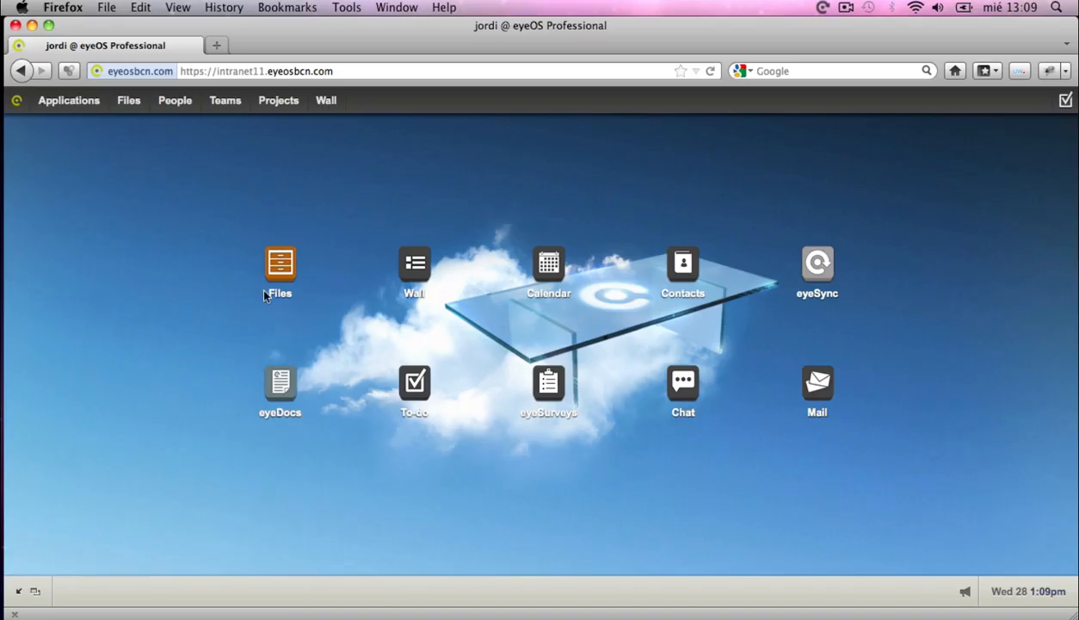
click(127, 100)
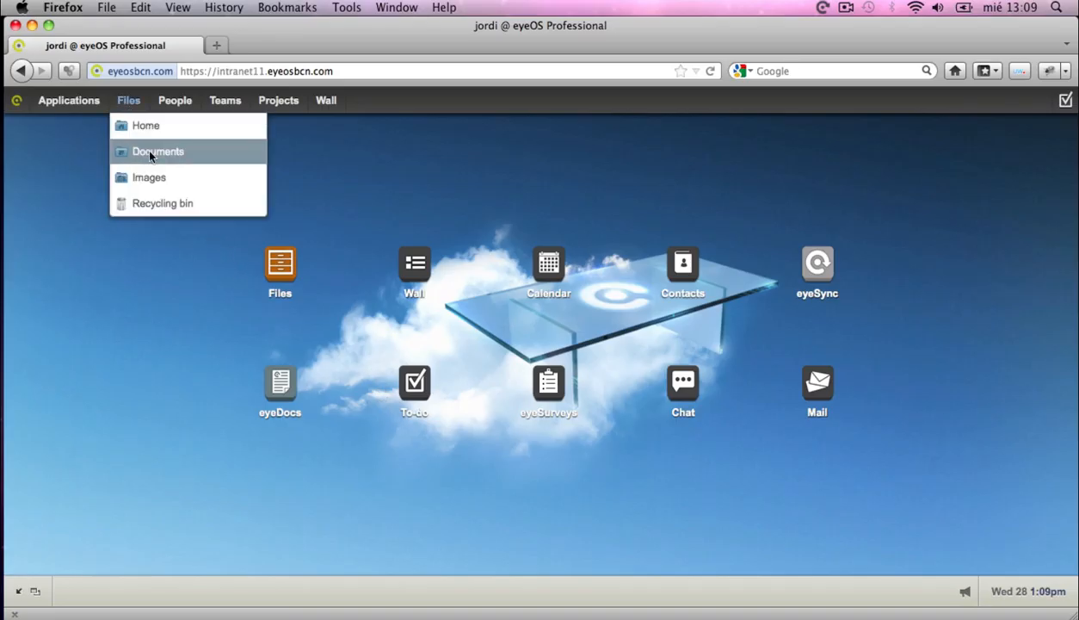
Step: View eyeos_WP.pdf from the Documents folder in the built-in web viewer
click(159, 152)
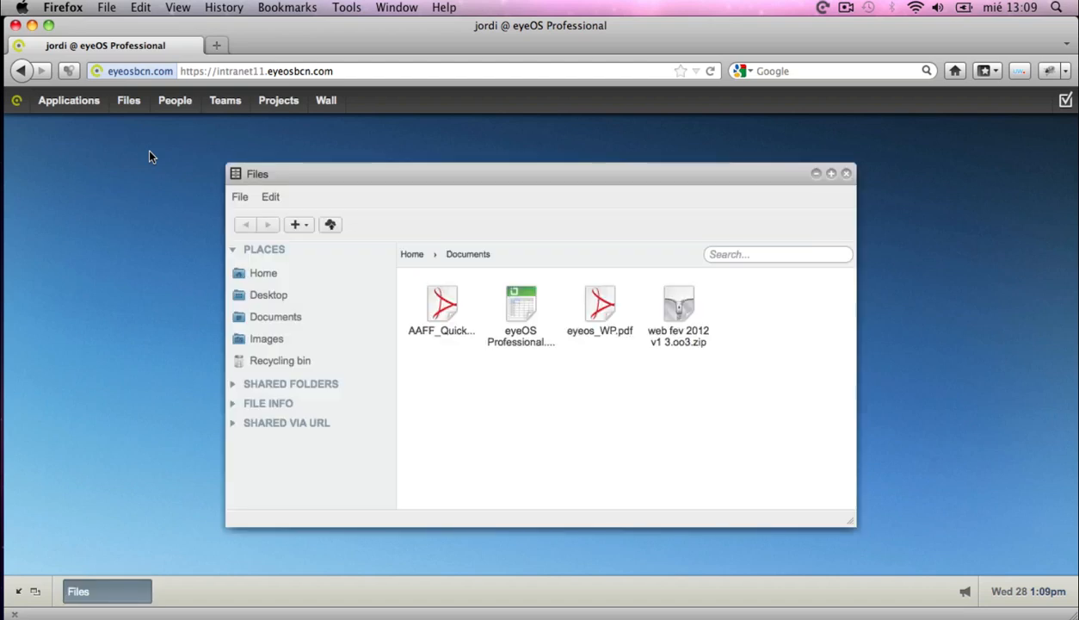
right_click(599, 309)
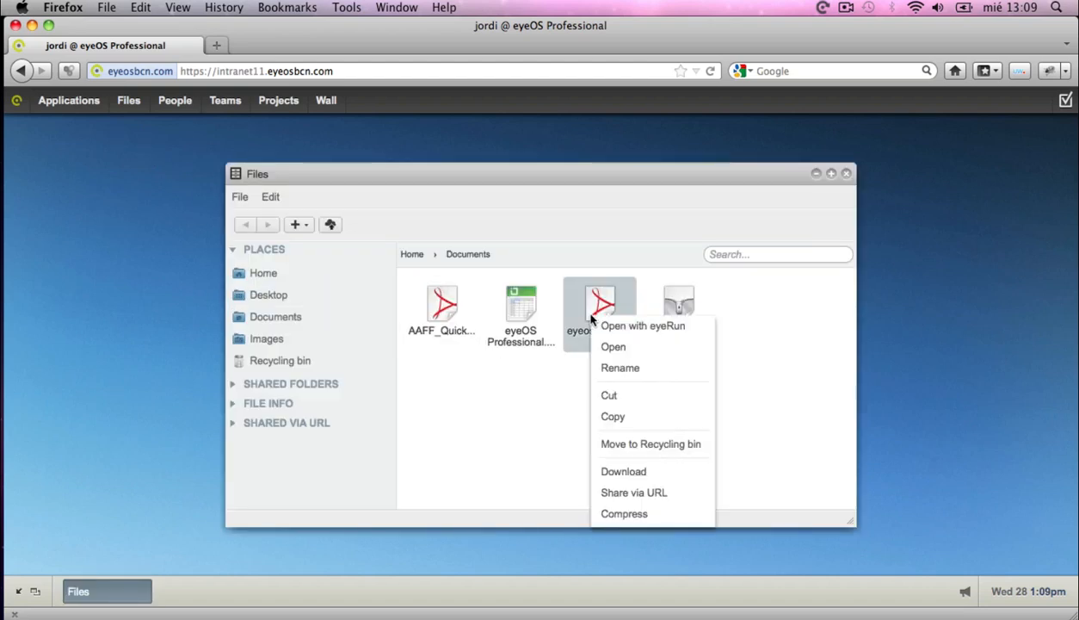
click(613, 346)
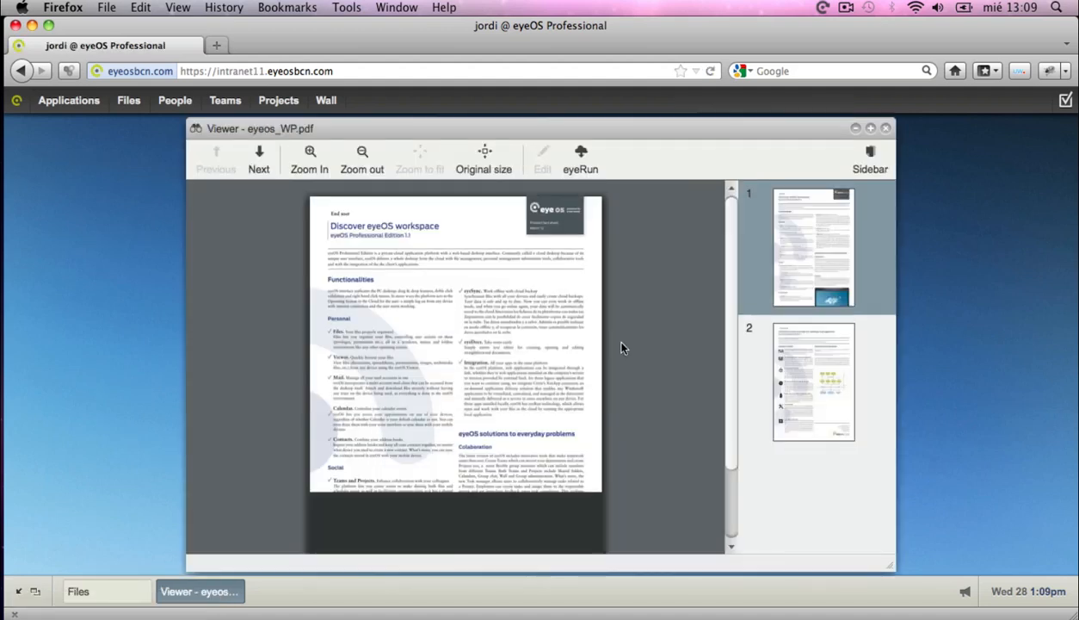
scroll(down, 3)
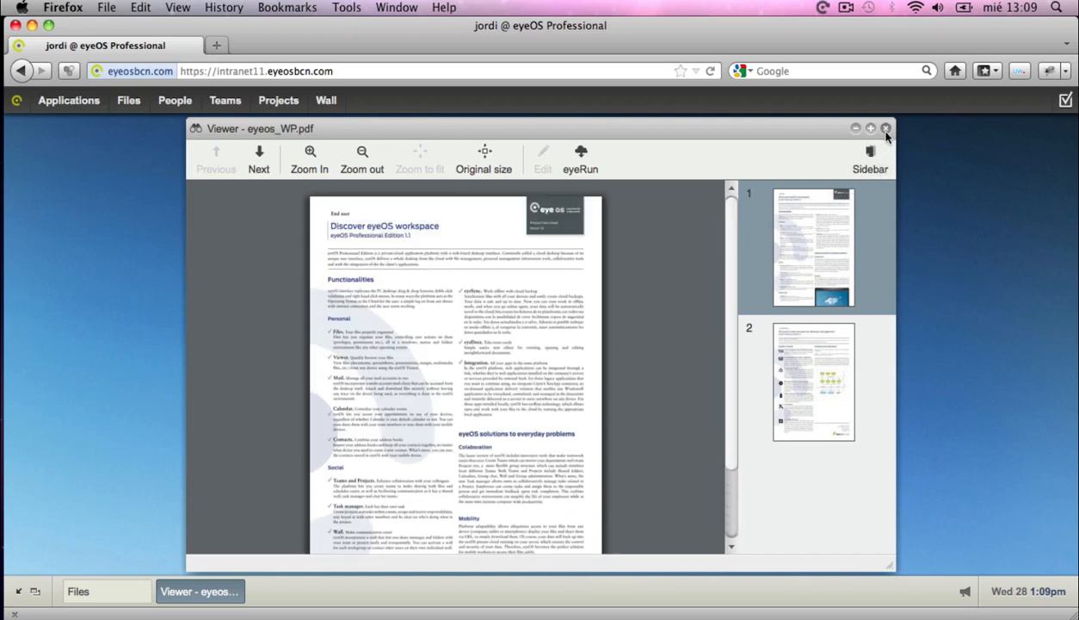
Step: Launch eyeos_WP.pdf locally in Adobe Reader via eyeRun, browse it, then close Reader
click(885, 128)
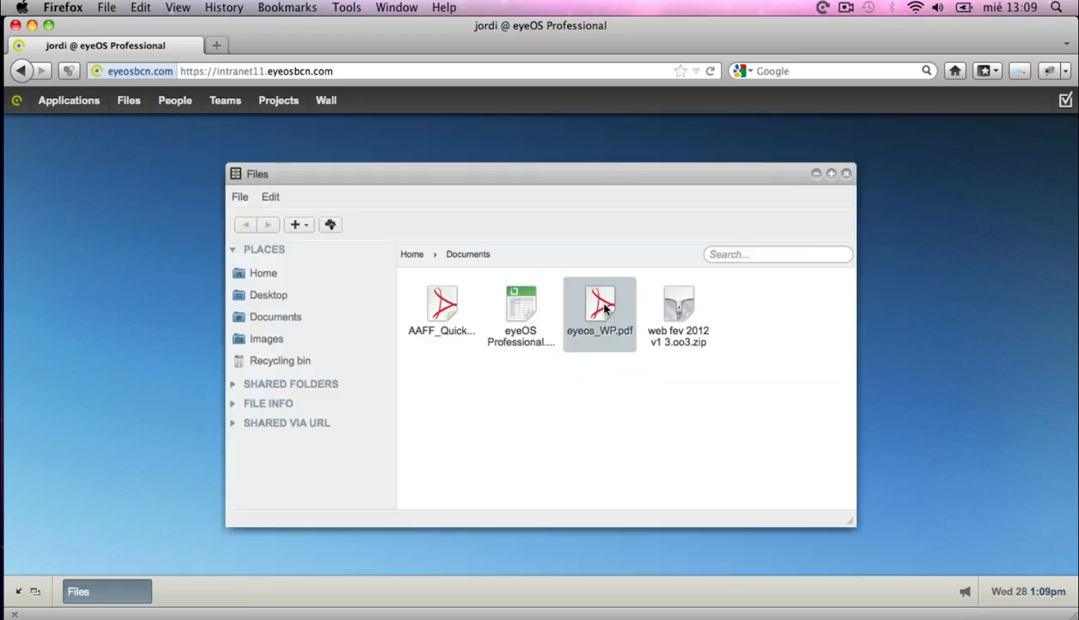
double_click(599, 309)
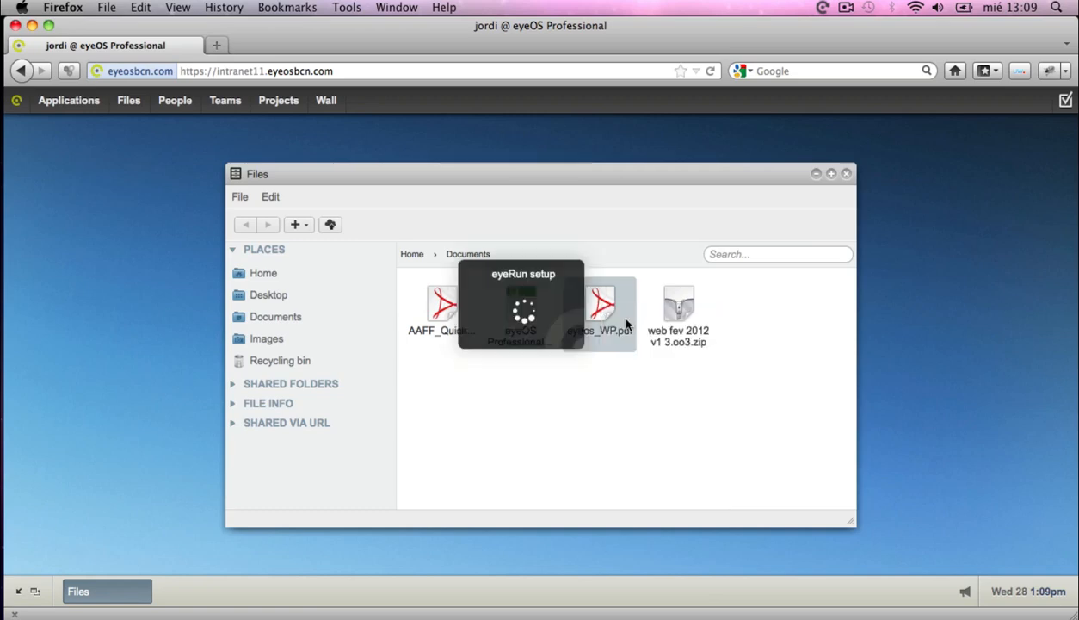
double_click(603, 310)
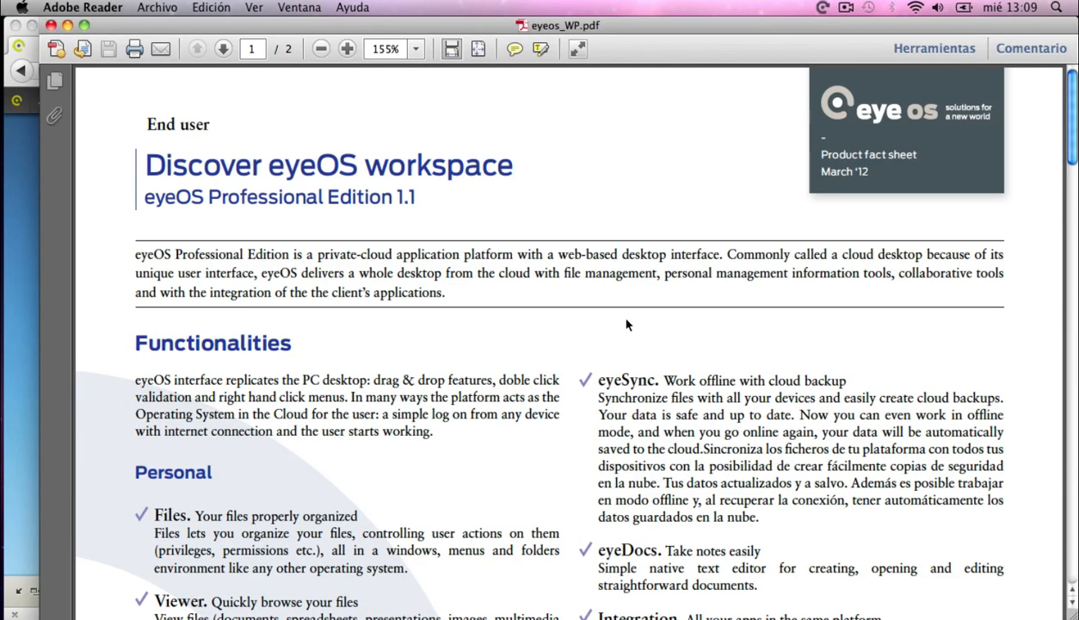
scroll(down, 3)
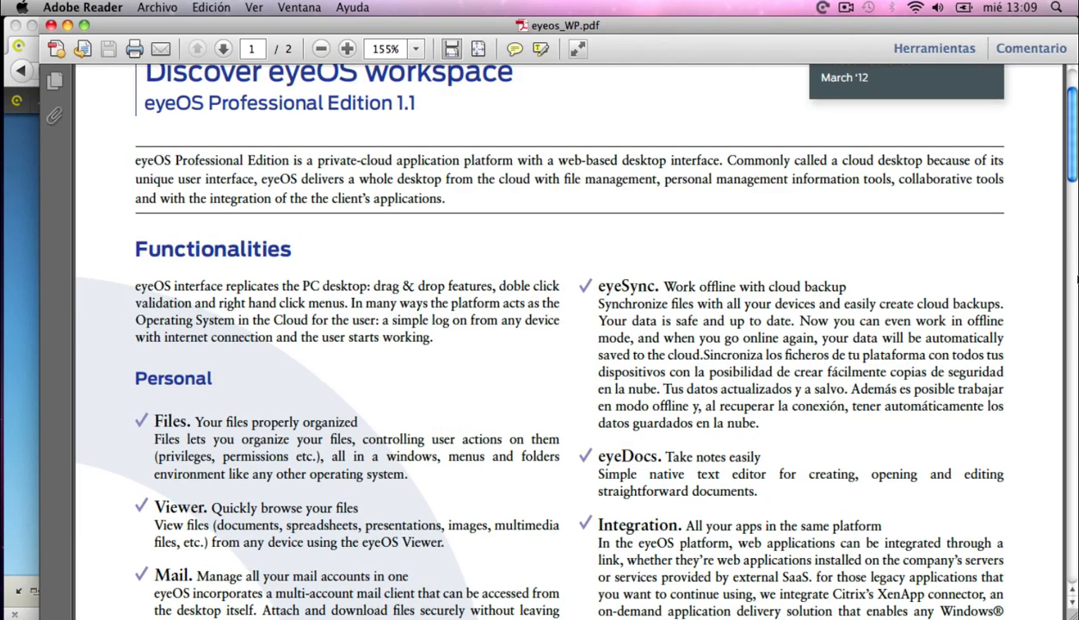
click(223, 49)
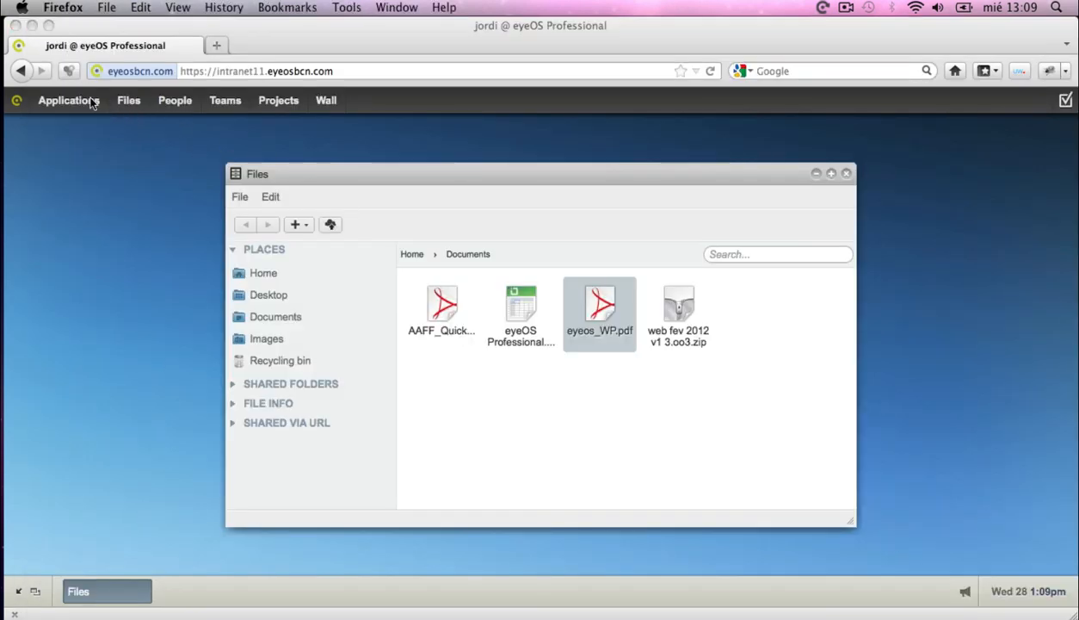
click(68, 100)
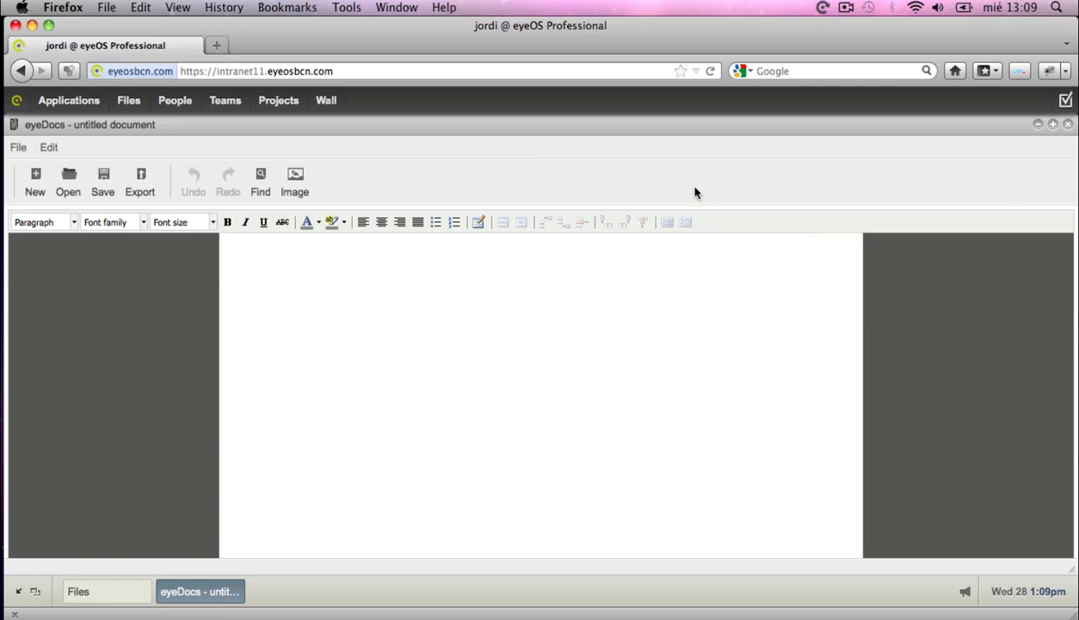
mouse_move(1071, 129)
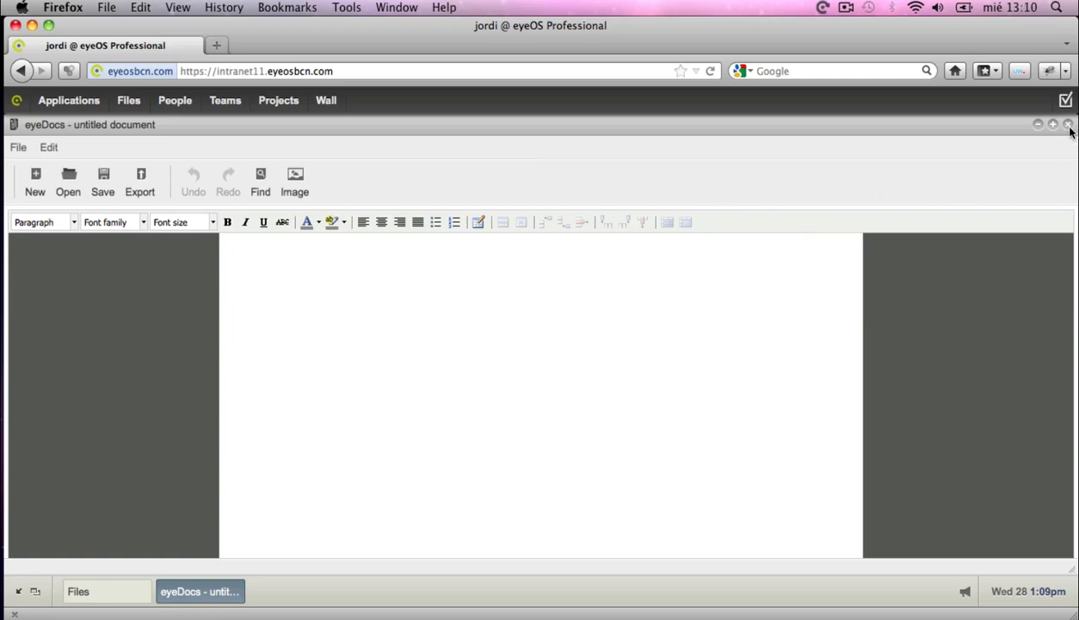
click(1067, 124)
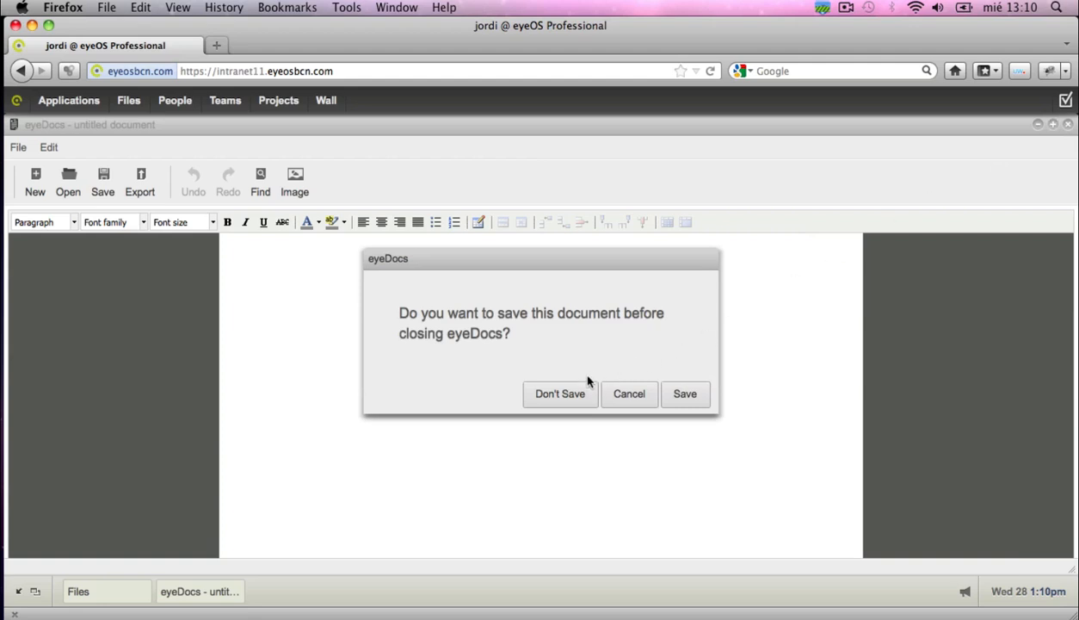
click(562, 392)
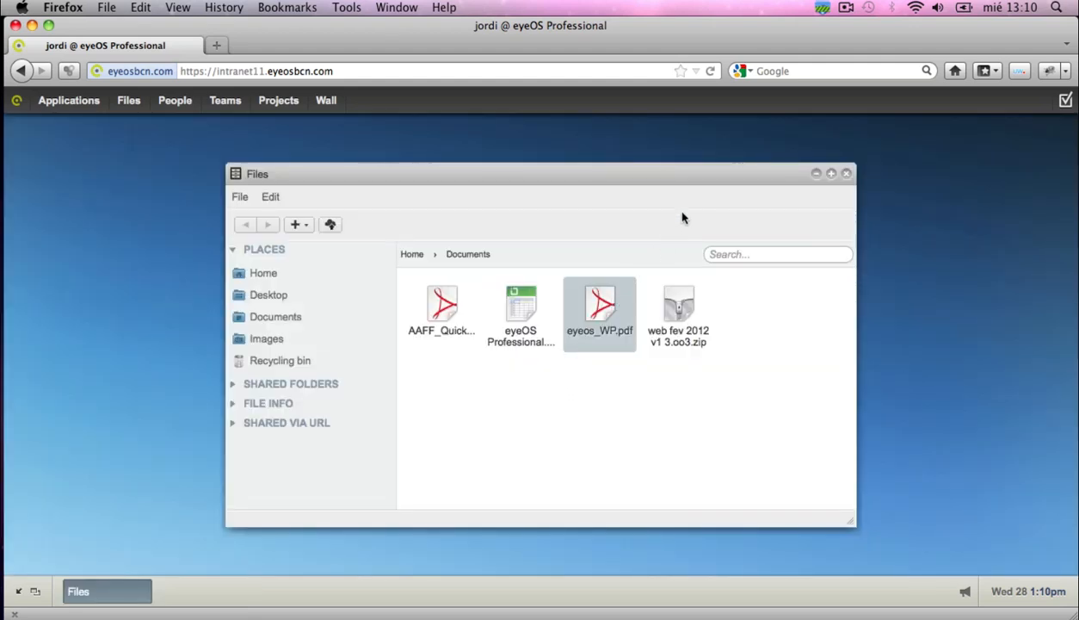
mouse_move(796, 84)
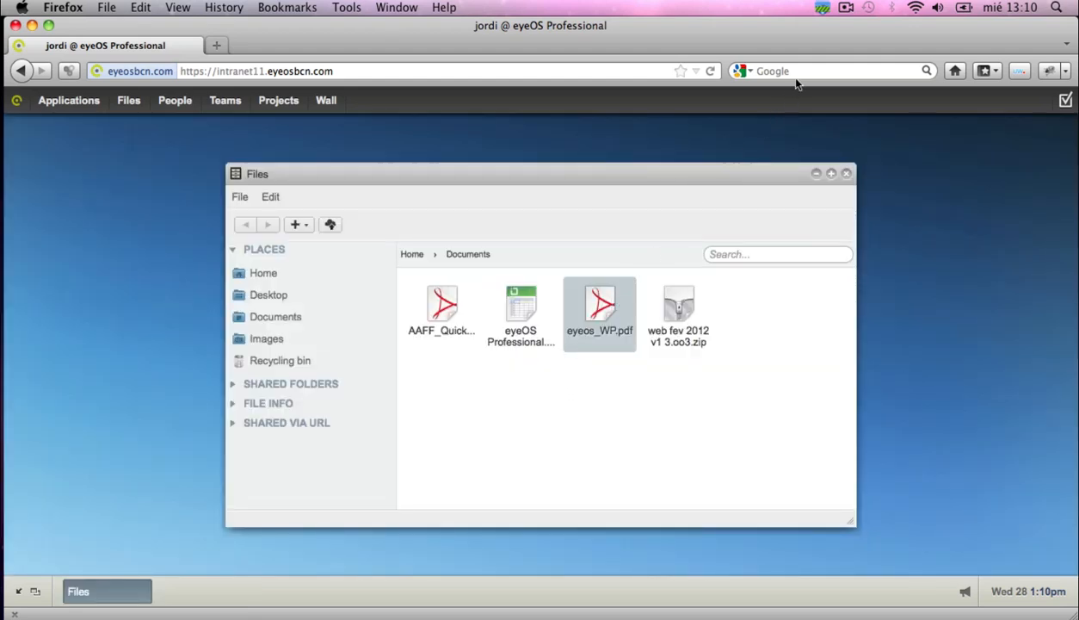
Step: Check the synced eyeos > files > Documents folder in Finder, then close the cloud Files window
click(823, 7)
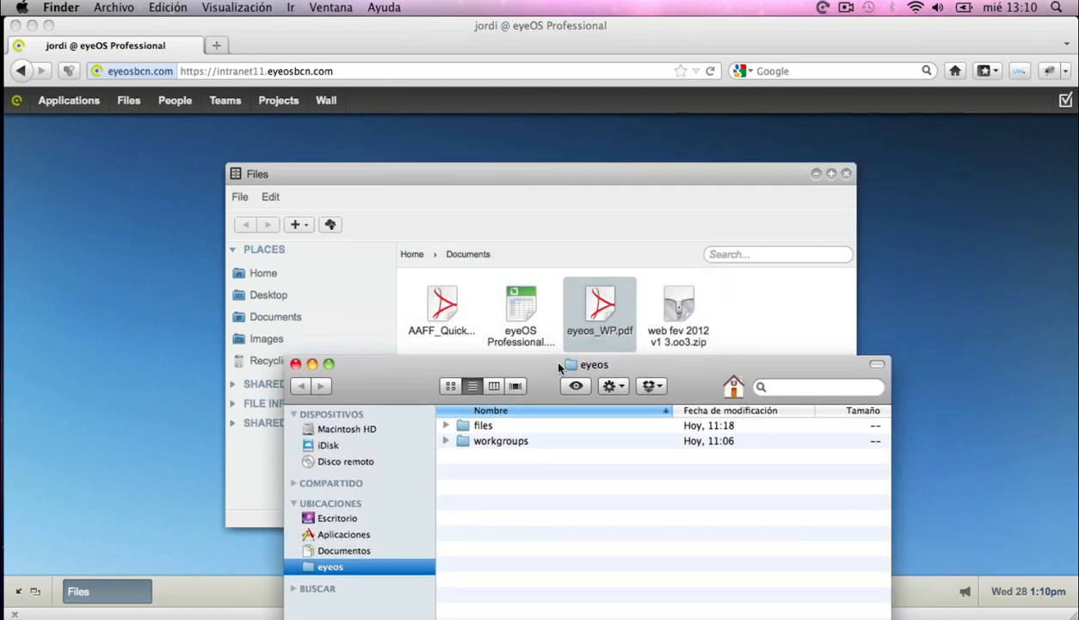
double_click(482, 424)
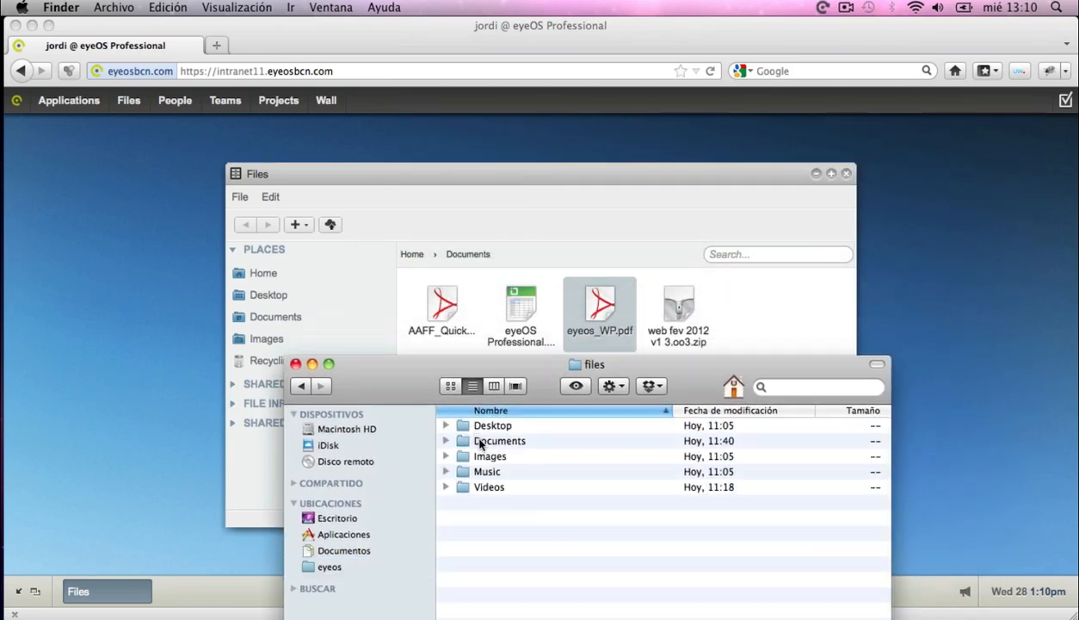
double_click(499, 441)
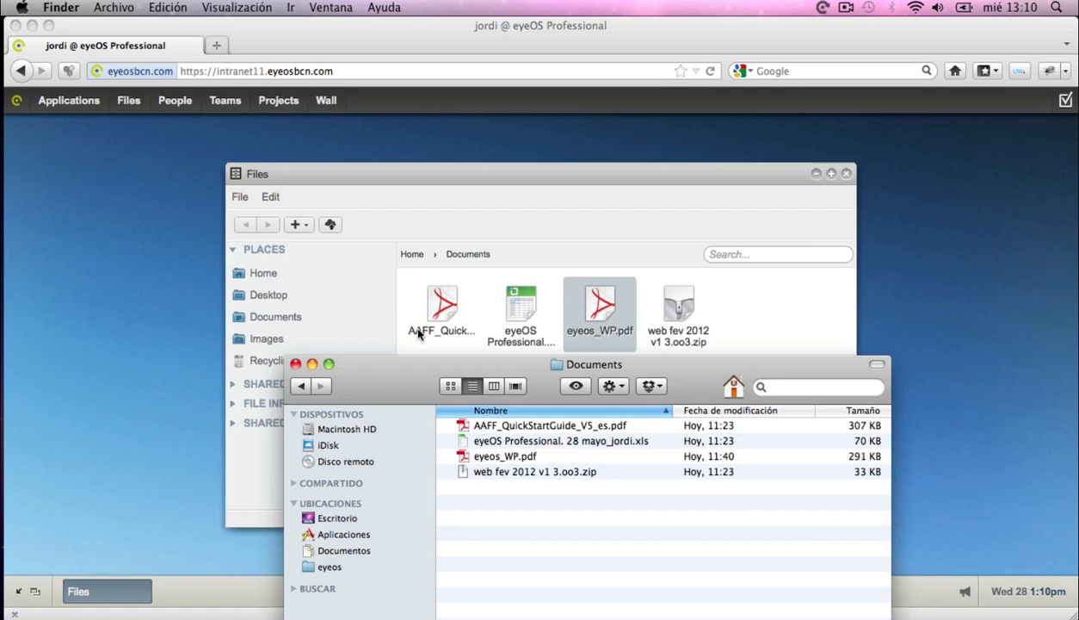
mouse_move(331, 322)
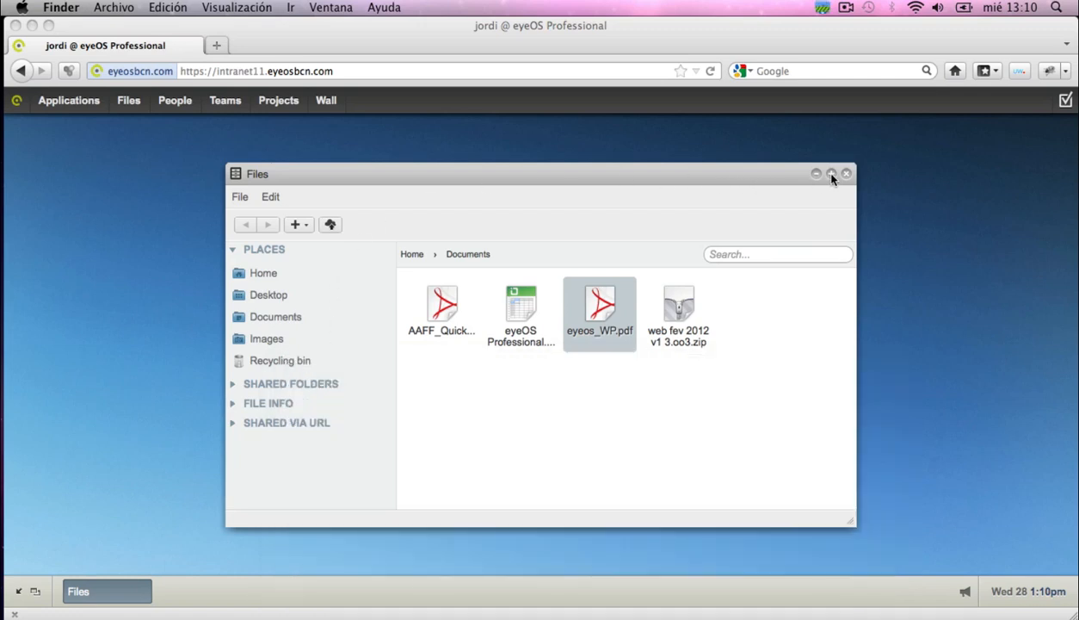
click(847, 172)
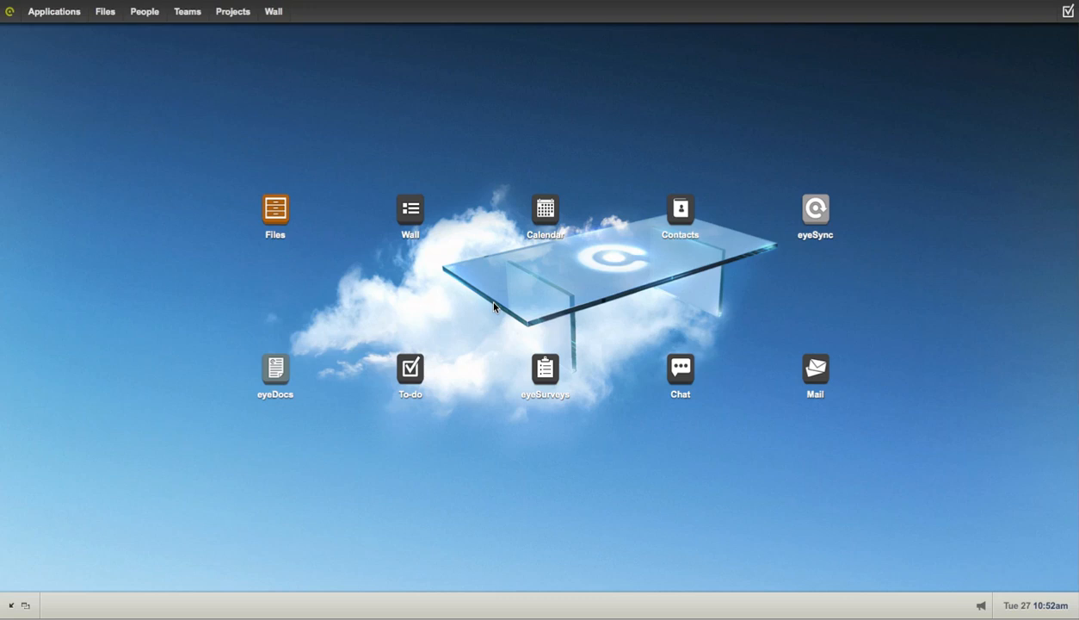
mouse_move(248, 148)
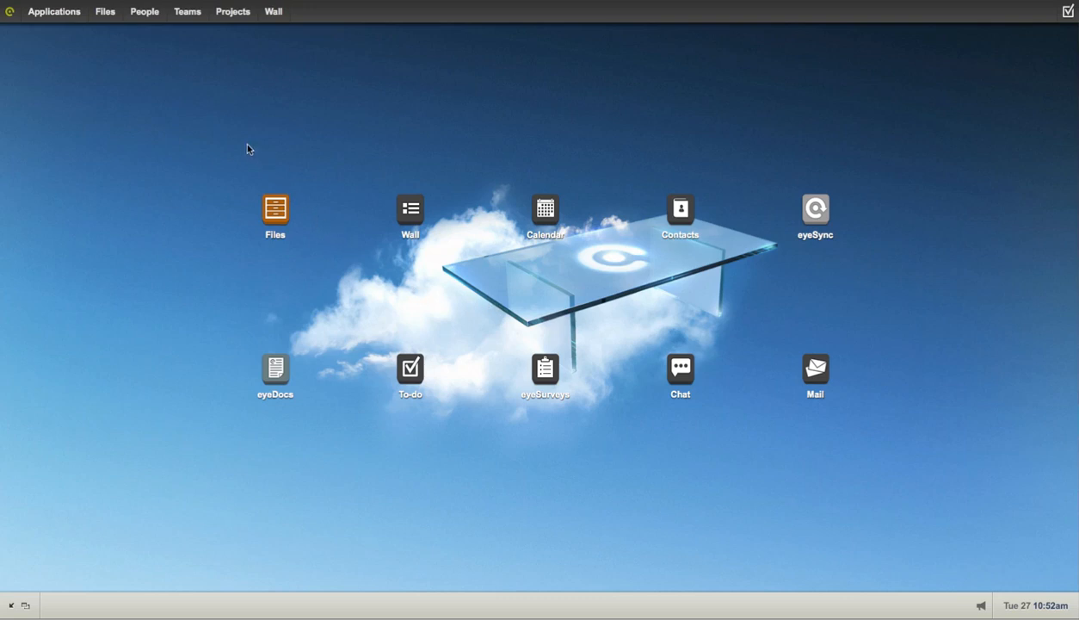
Step: Browse the Office team's shared Files folder from the Teams menu
click(185, 10)
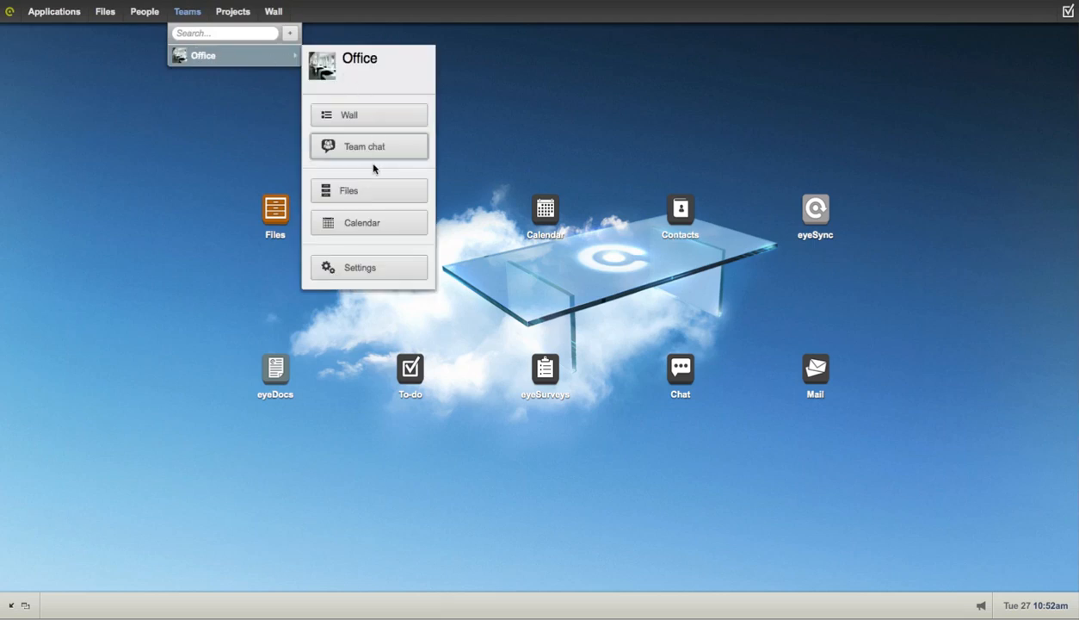
click(348, 190)
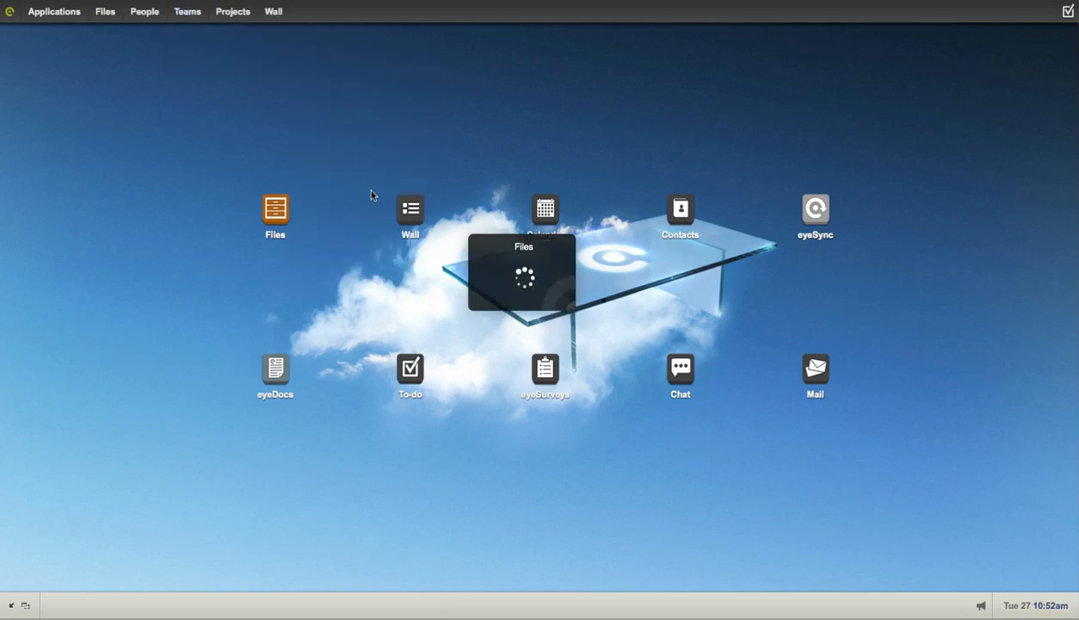
click(275, 210)
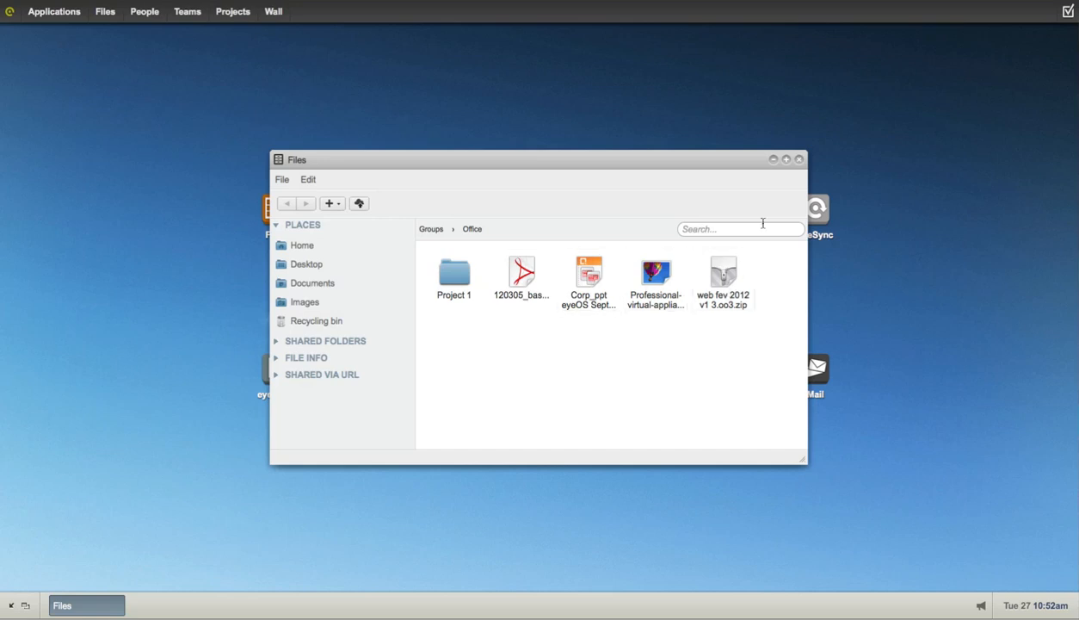
Step: Show the Office team's Calendar with its March 2012 events
click(186, 10)
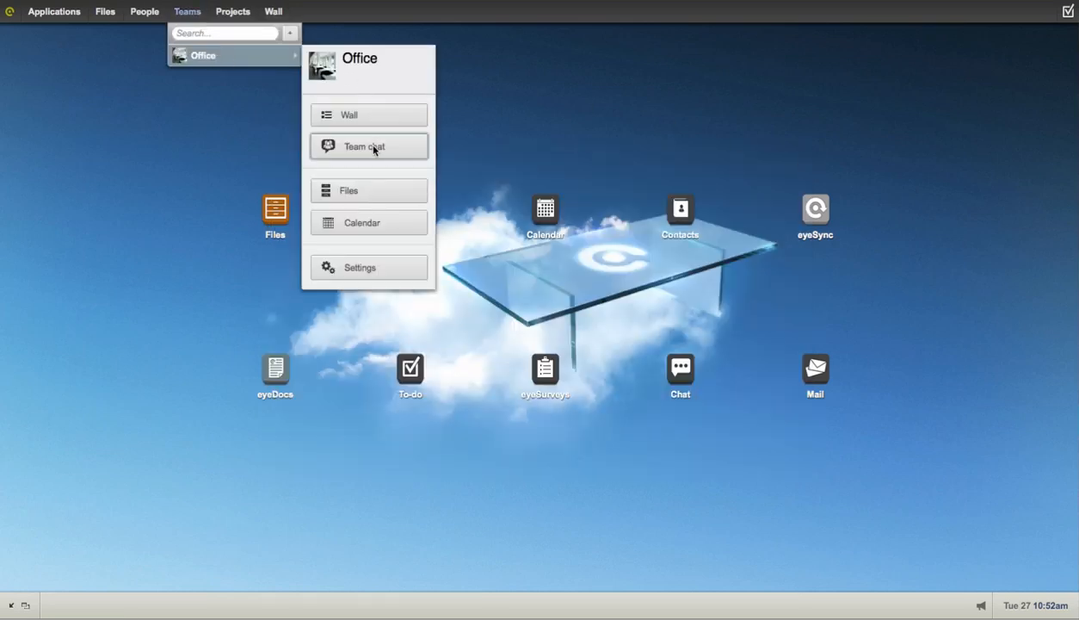
click(368, 146)
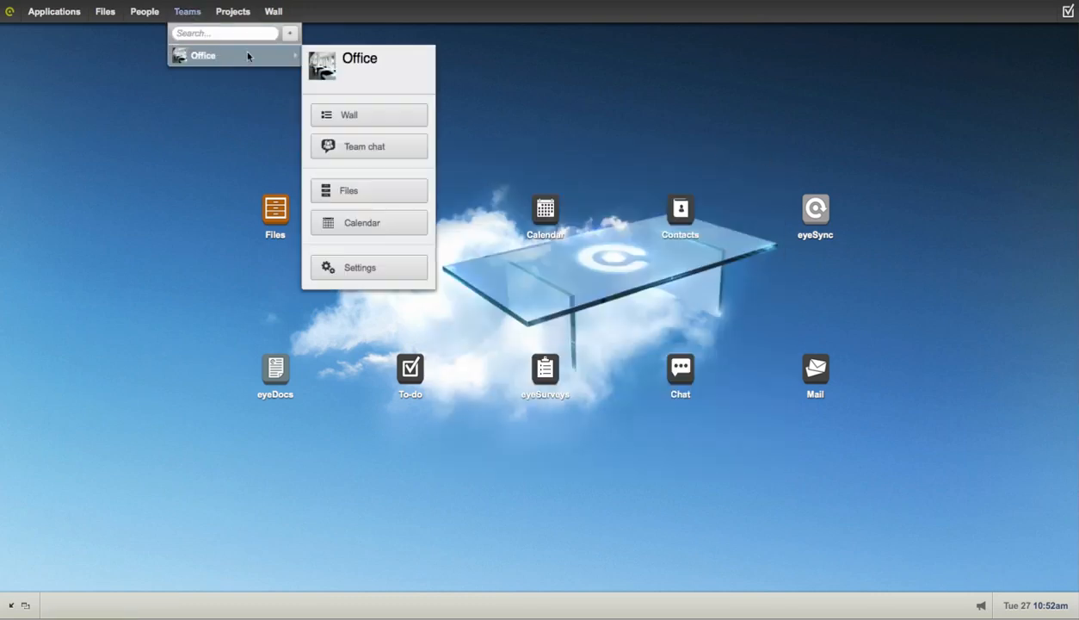
click(368, 222)
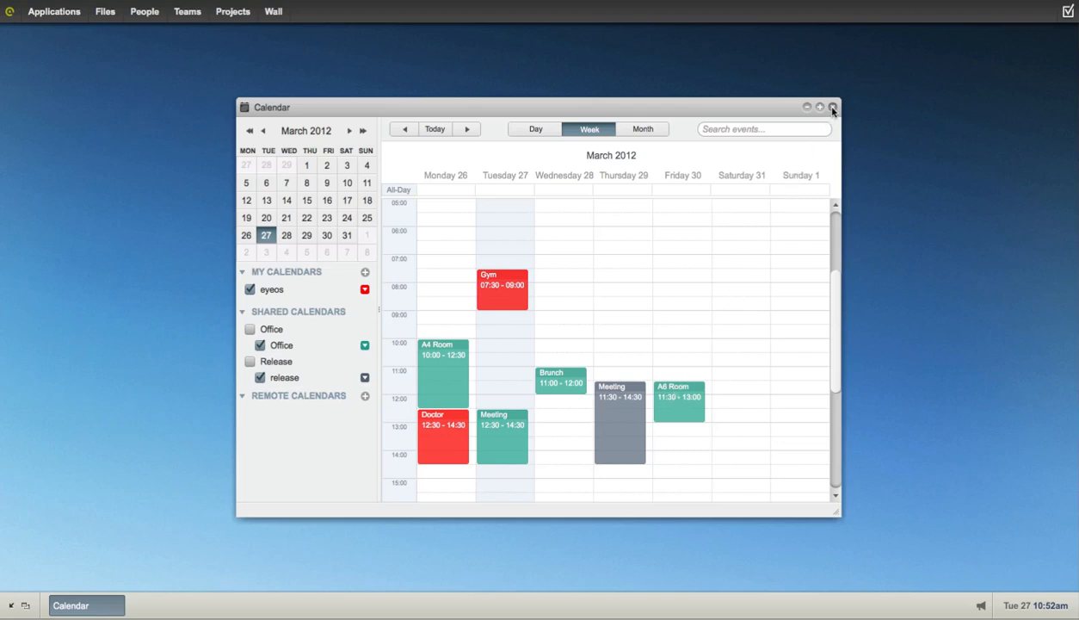
Step: Close the calendar and bring up the Call doctor task from the Release project's To-Do list
click(832, 107)
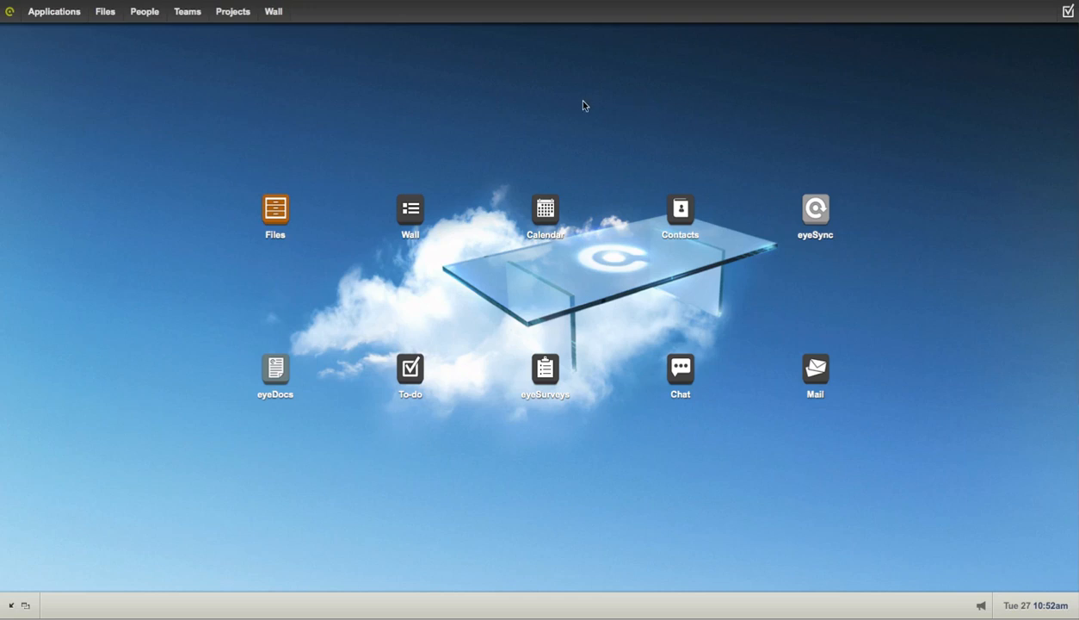
mouse_move(233, 10)
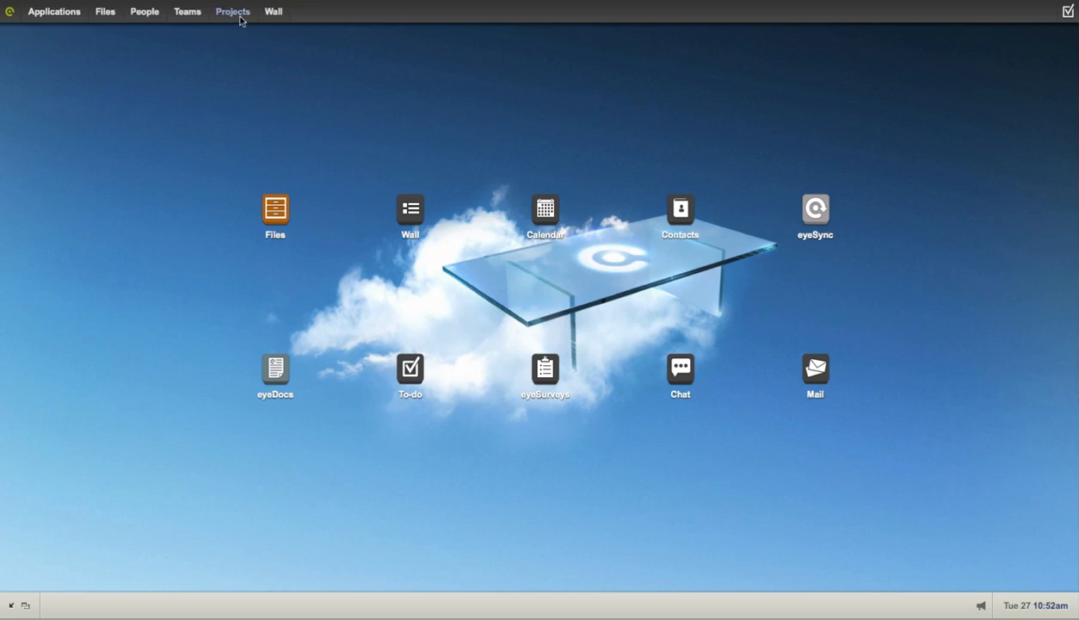
click(232, 10)
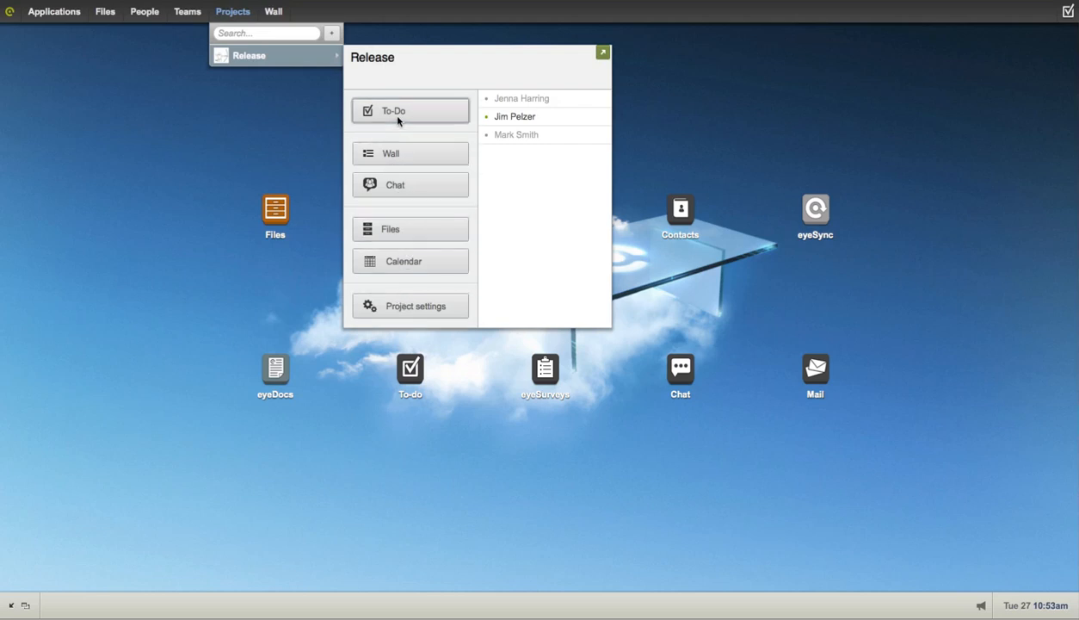
click(409, 110)
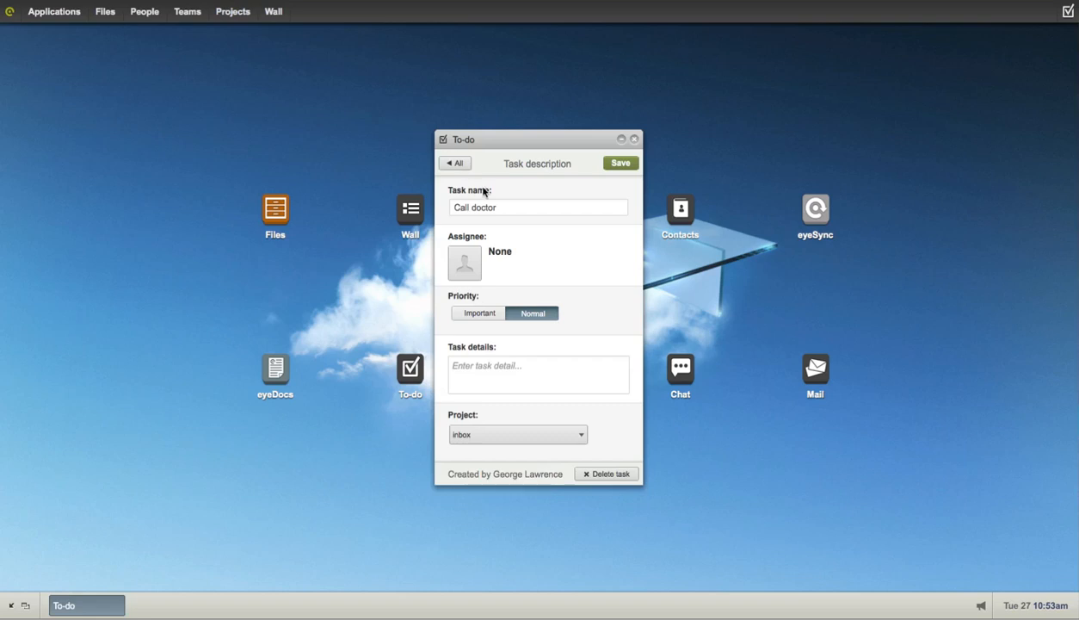
click(455, 161)
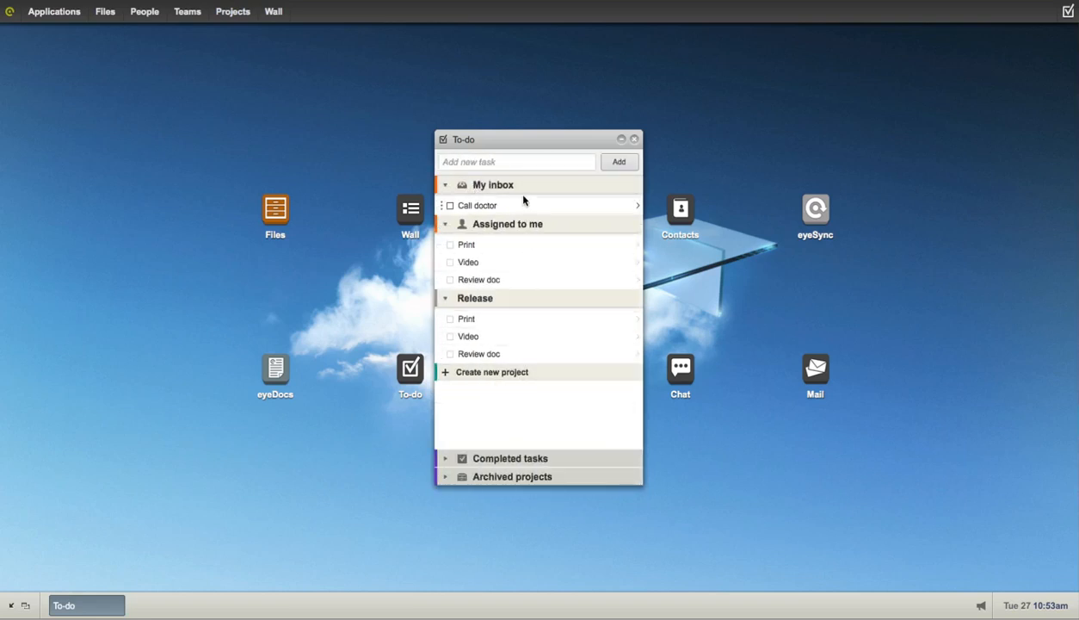
click(540, 204)
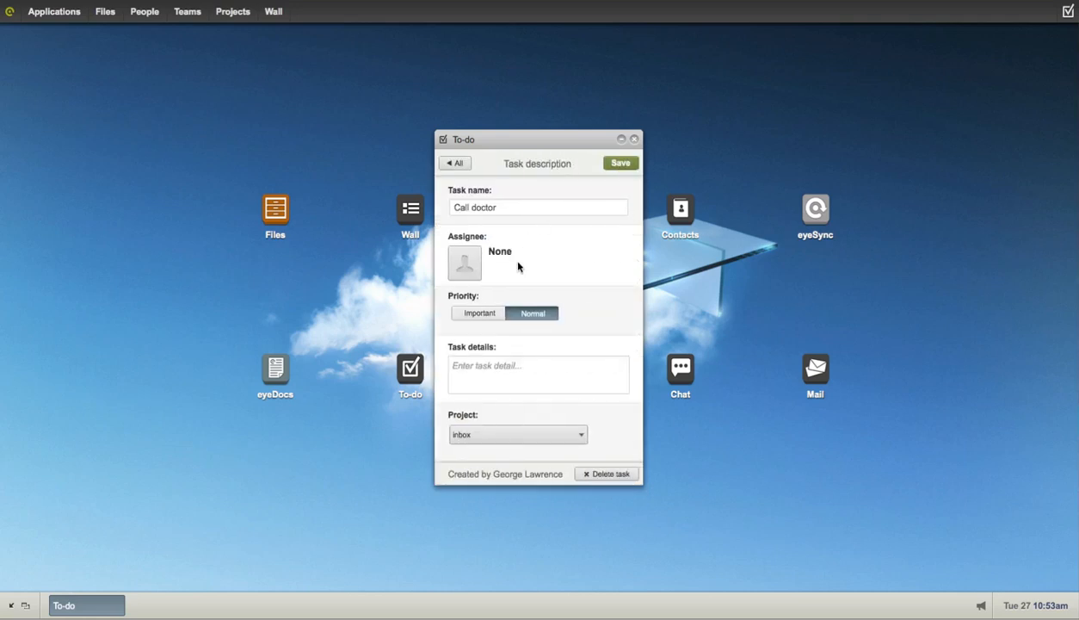
click(516, 434)
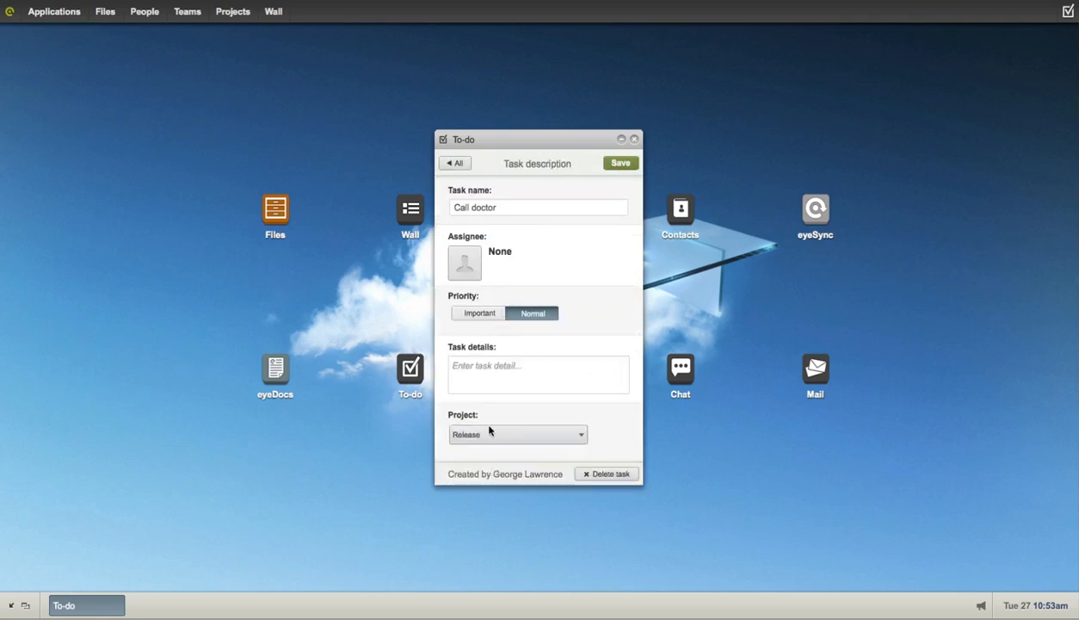
click(465, 262)
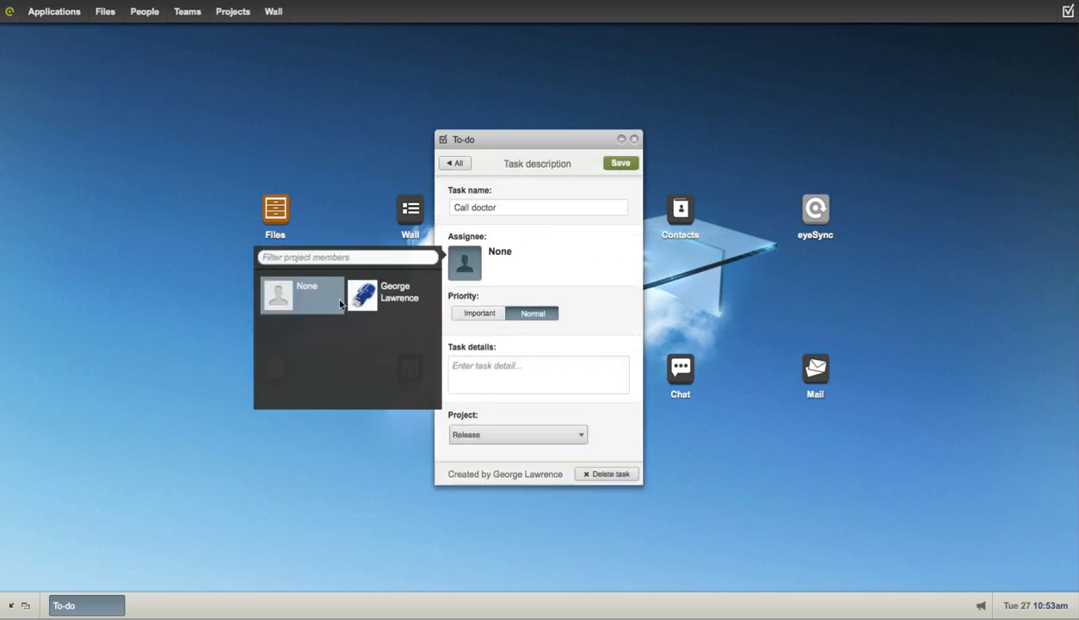
click(361, 293)
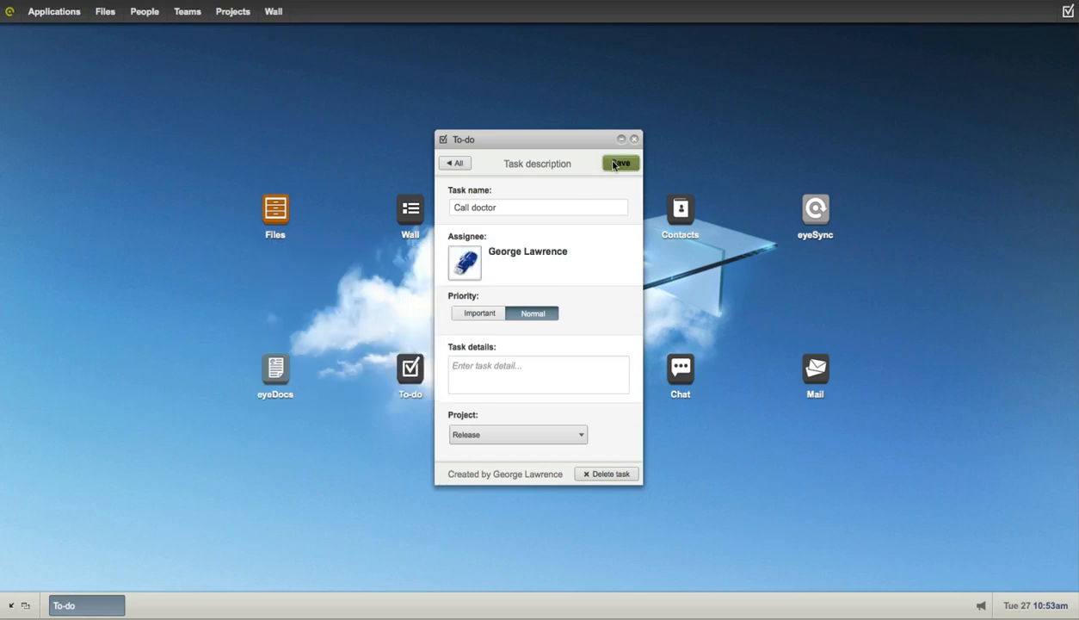
click(455, 162)
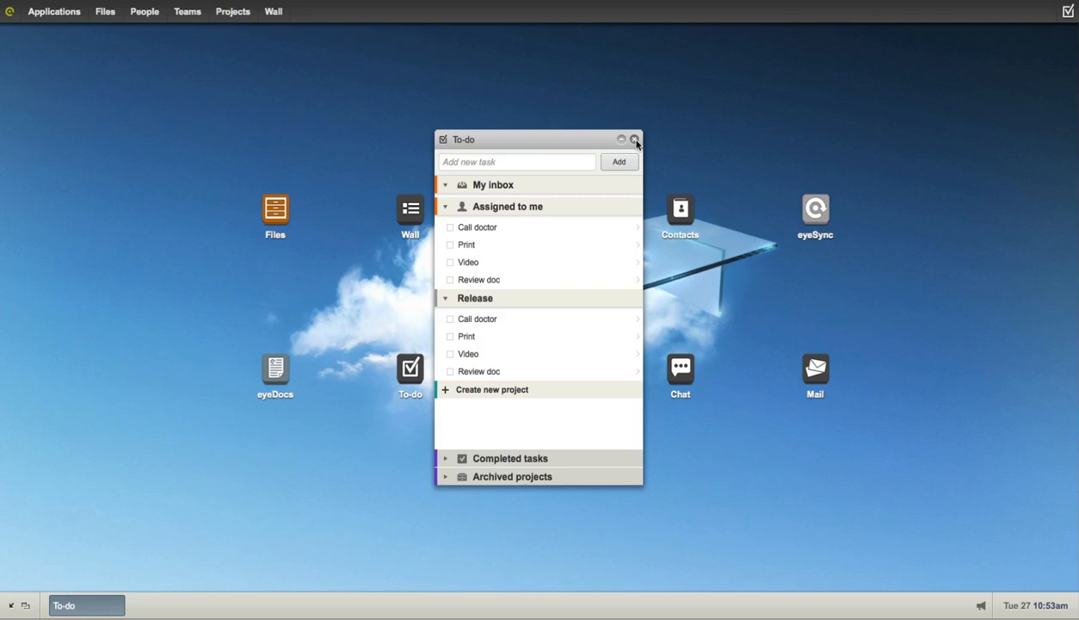
Step: Close the To-do list and show the Office team's wall
click(635, 139)
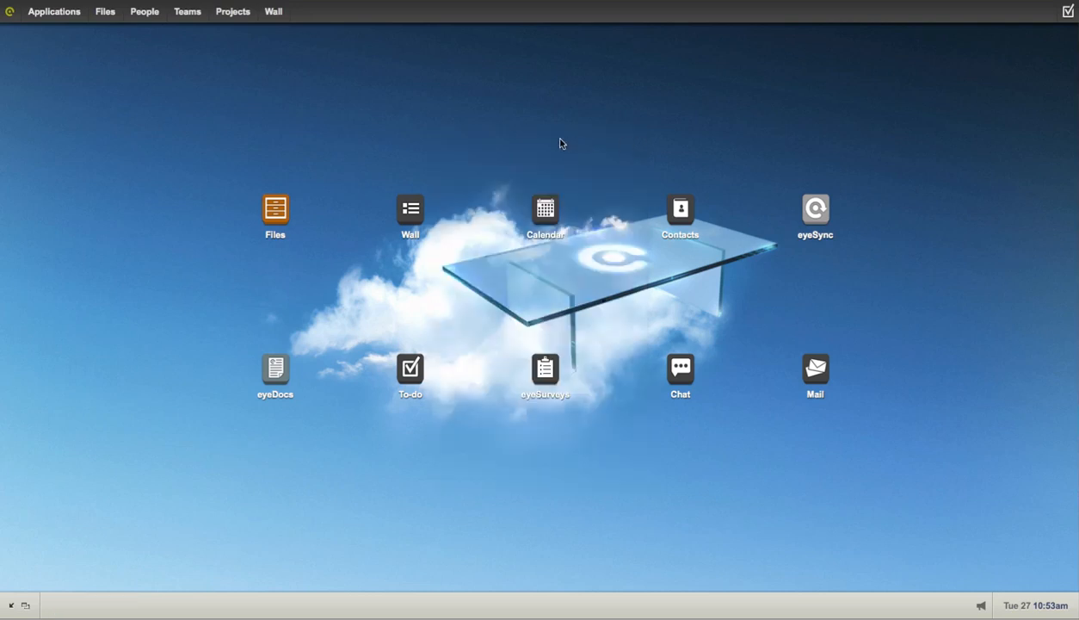
mouse_move(203, 35)
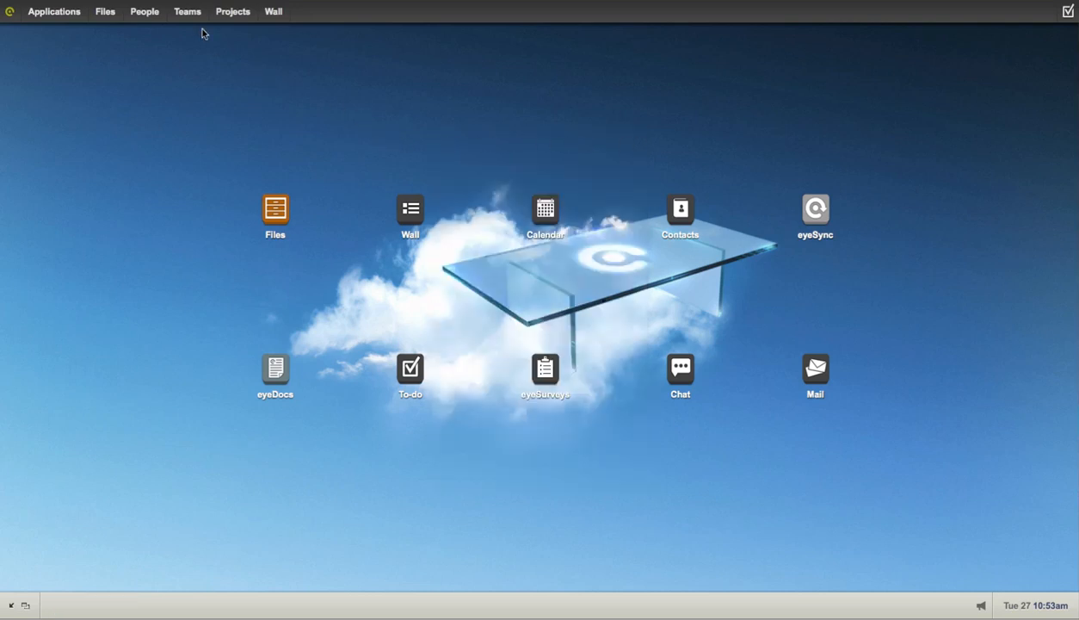
click(186, 11)
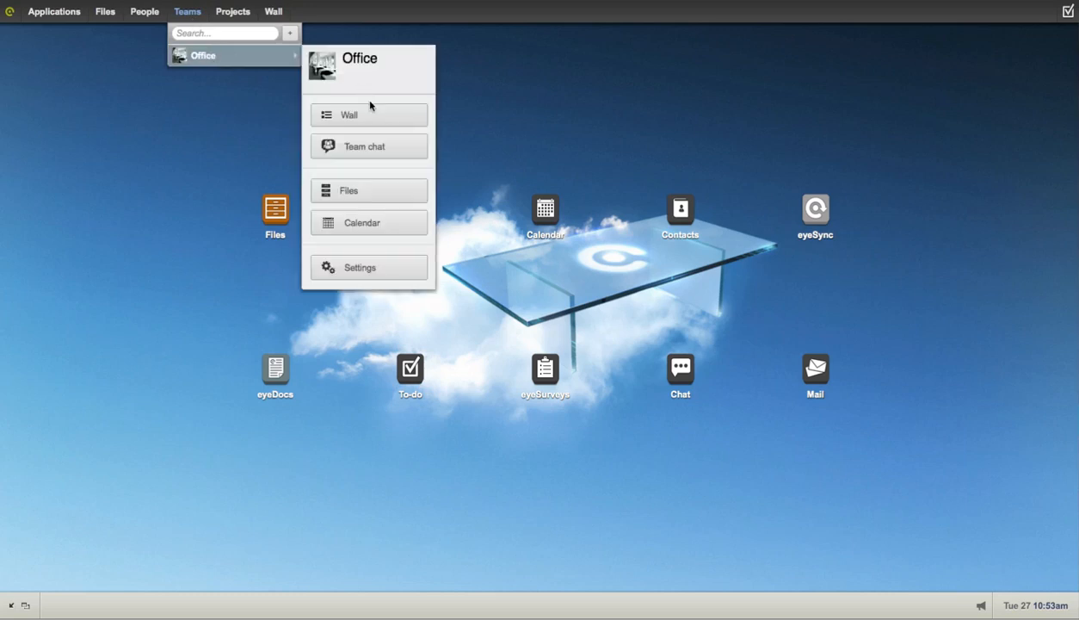
click(348, 114)
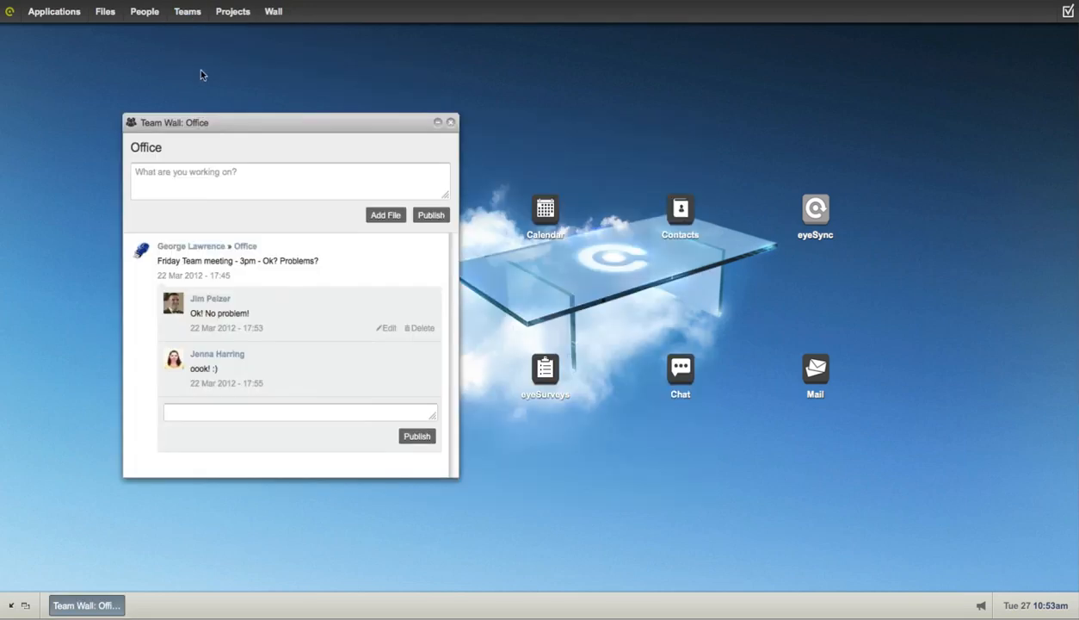
Step: Show the Release project's wall and close the Office team wall
click(232, 11)
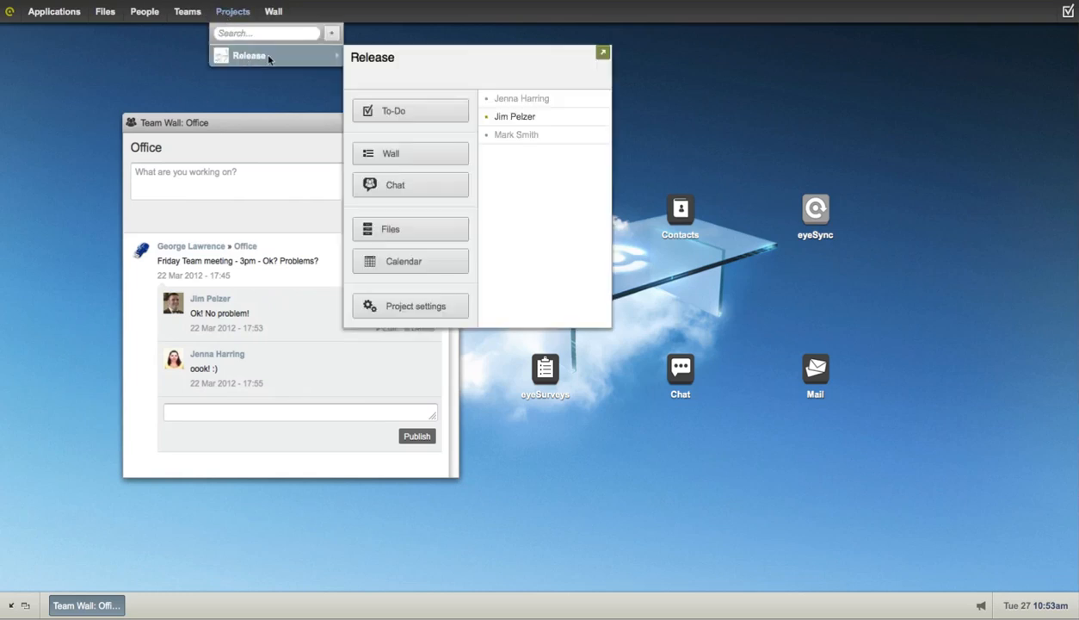
click(389, 153)
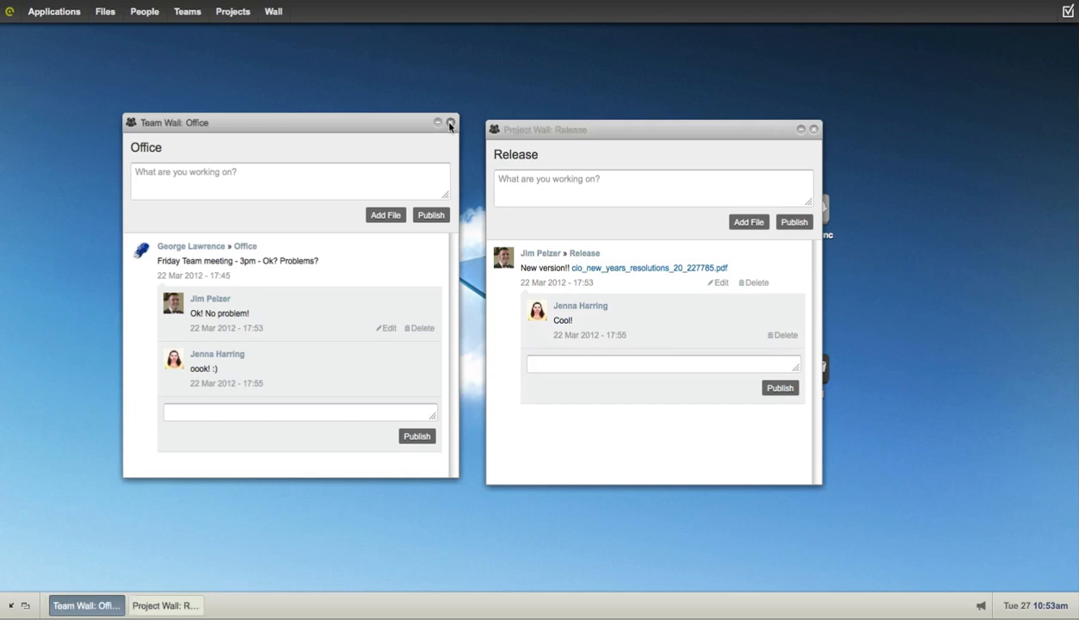
click(449, 121)
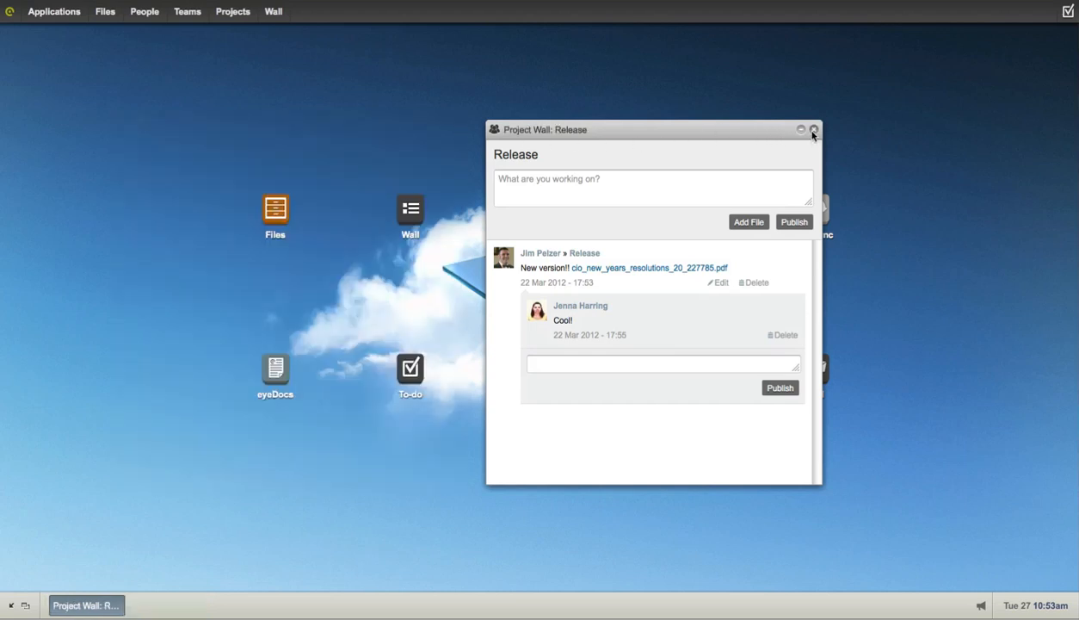
Step: Close the Release wall and generate a public link for Eng_PFextended.pdf in Documents
click(104, 11)
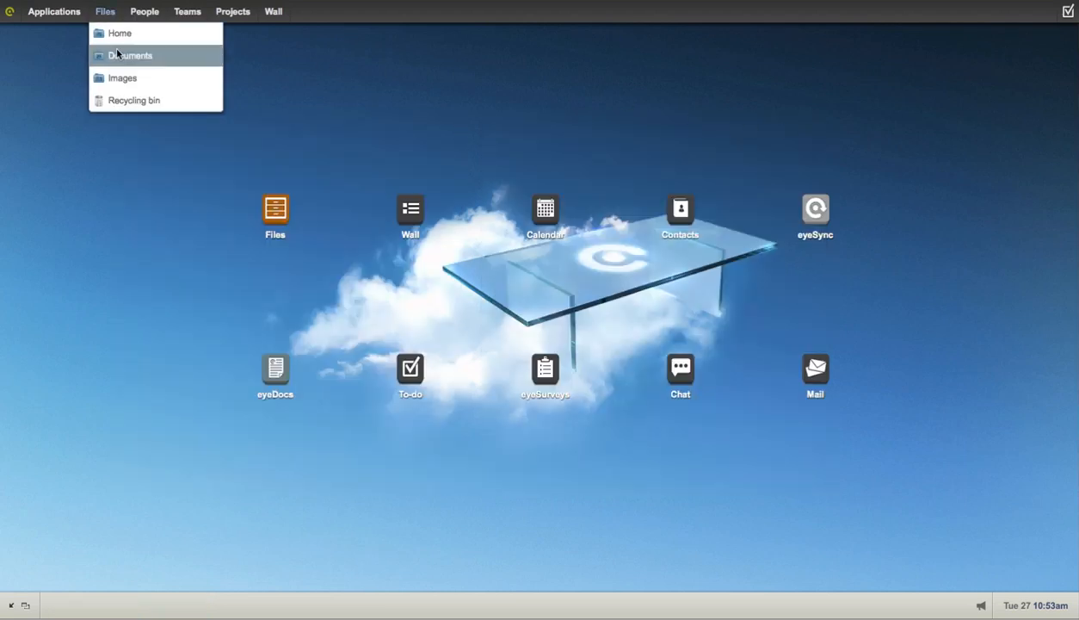
click(131, 55)
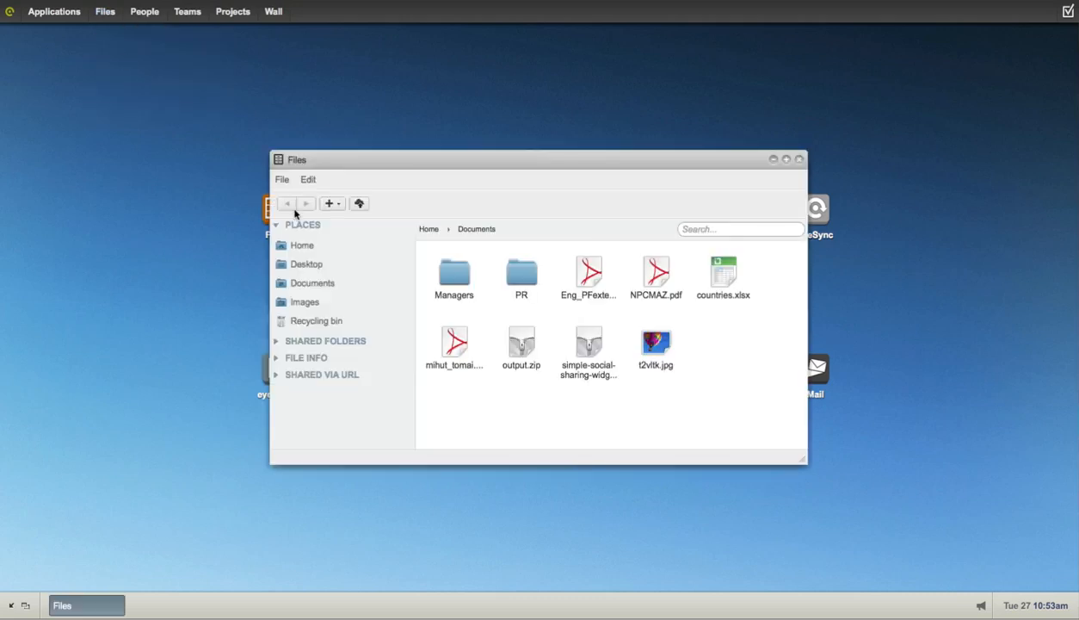
right_click(589, 271)
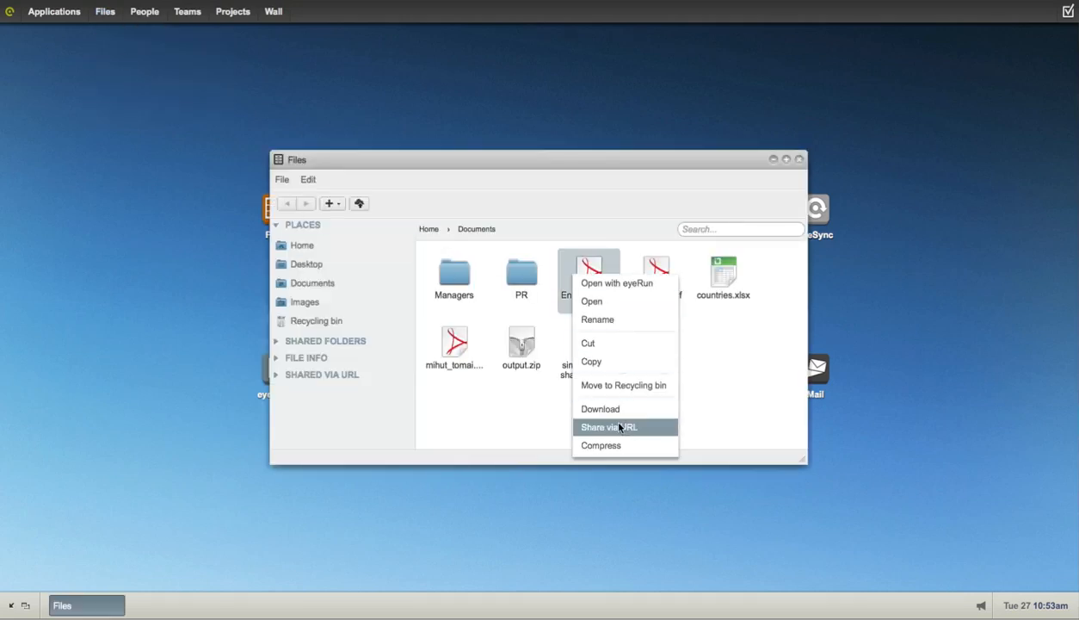
click(609, 427)
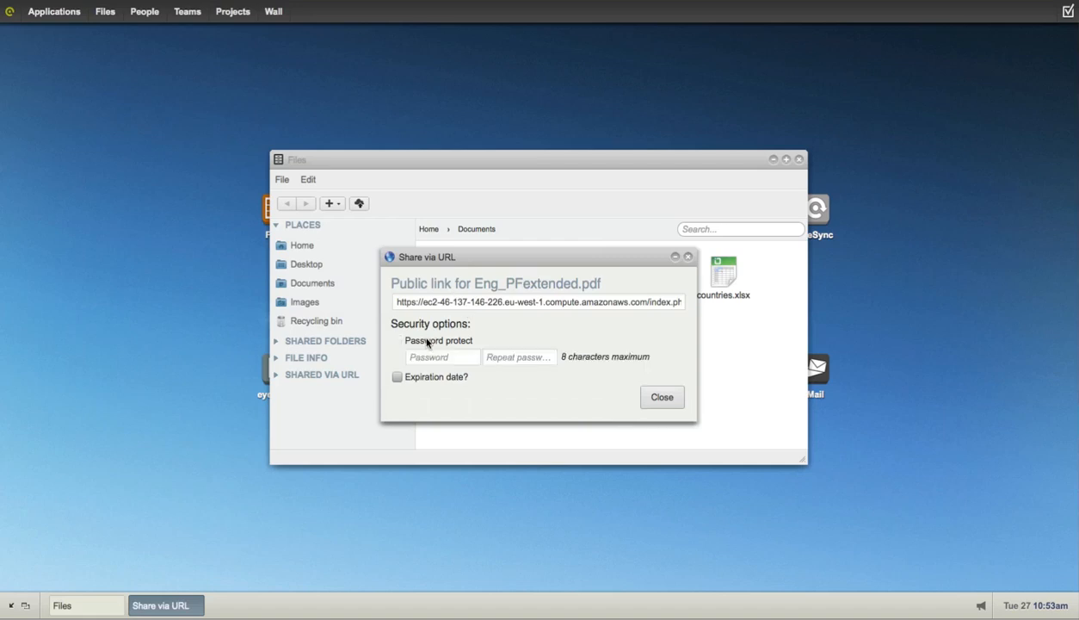
Step: Require a password on the shared link, then close the sharing settings and Files window
click(395, 376)
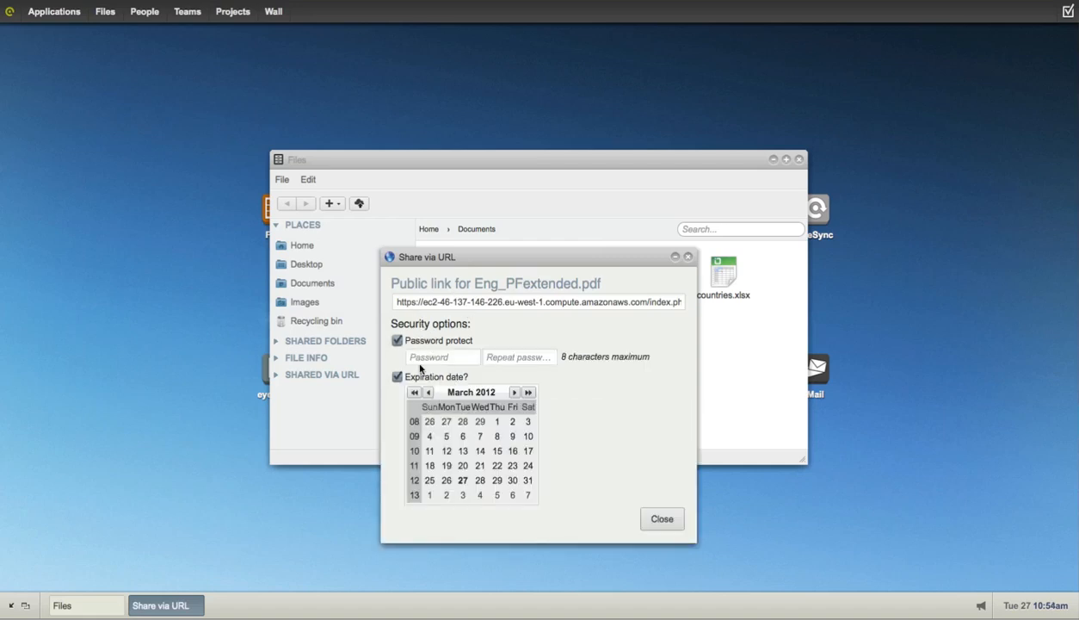
click(661, 518)
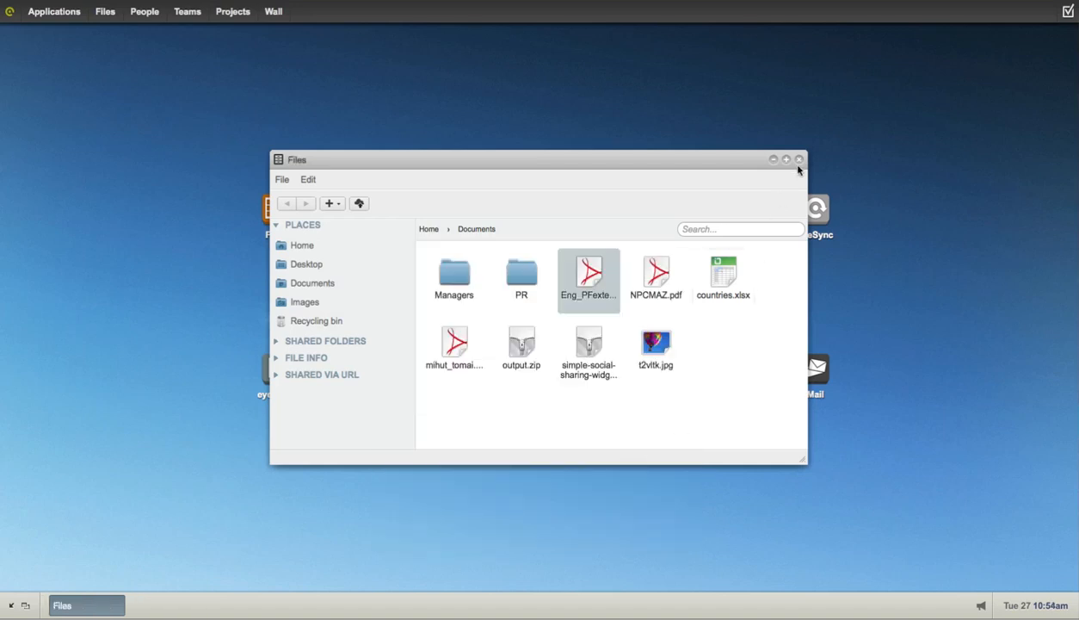
click(798, 158)
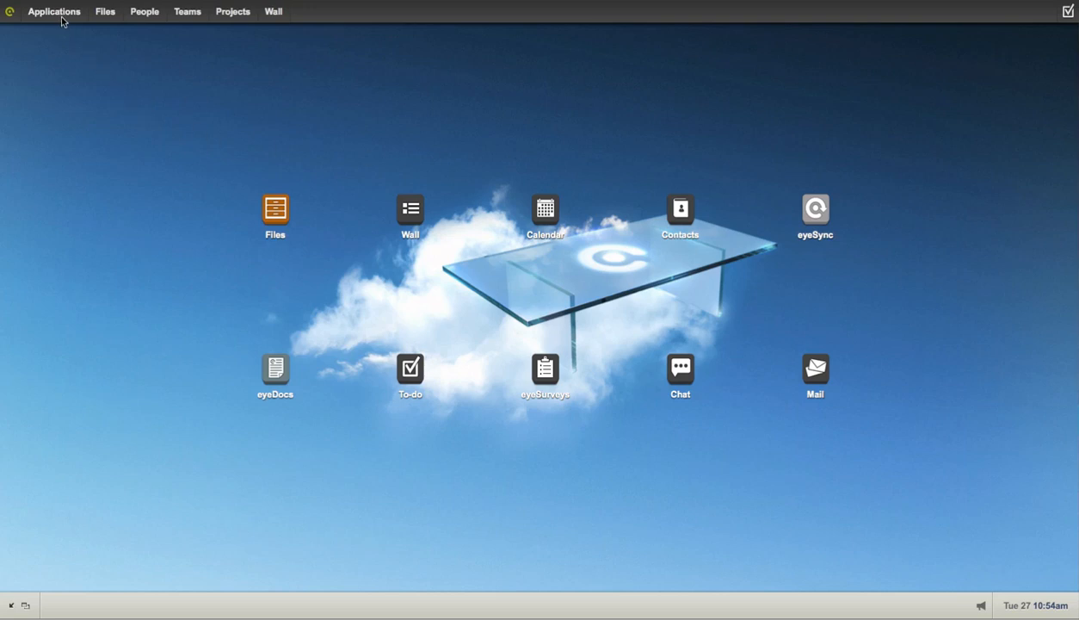
click(53, 10)
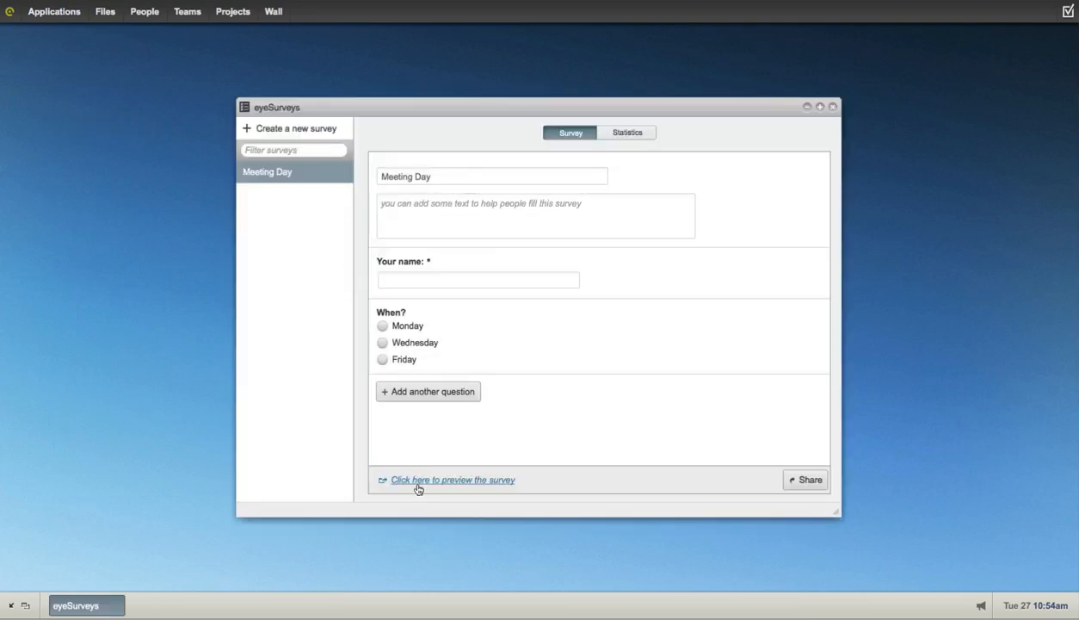
click(451, 479)
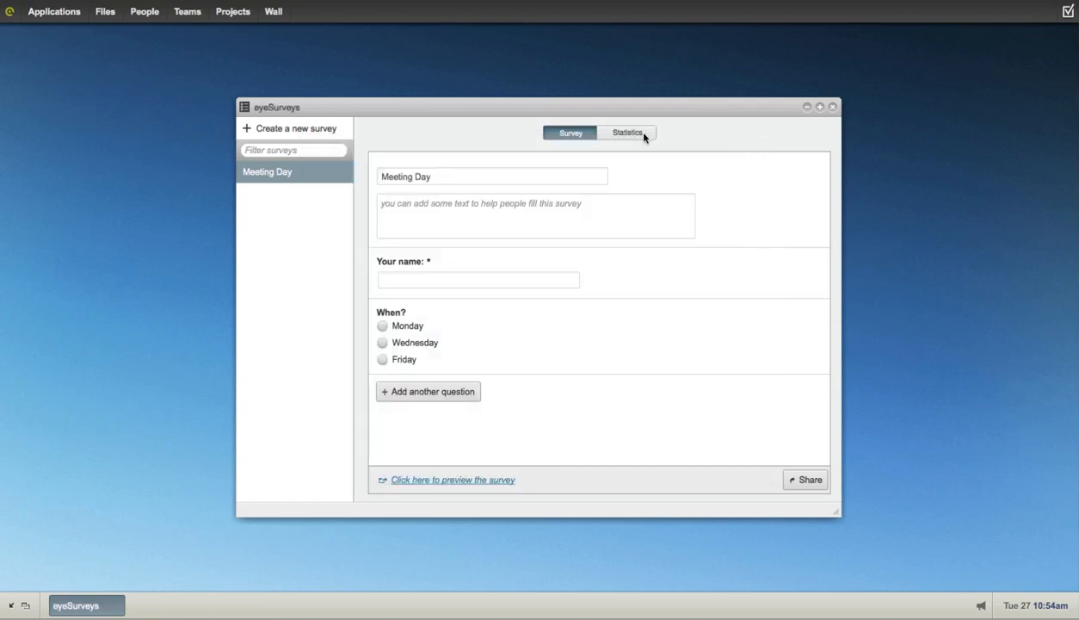
click(627, 133)
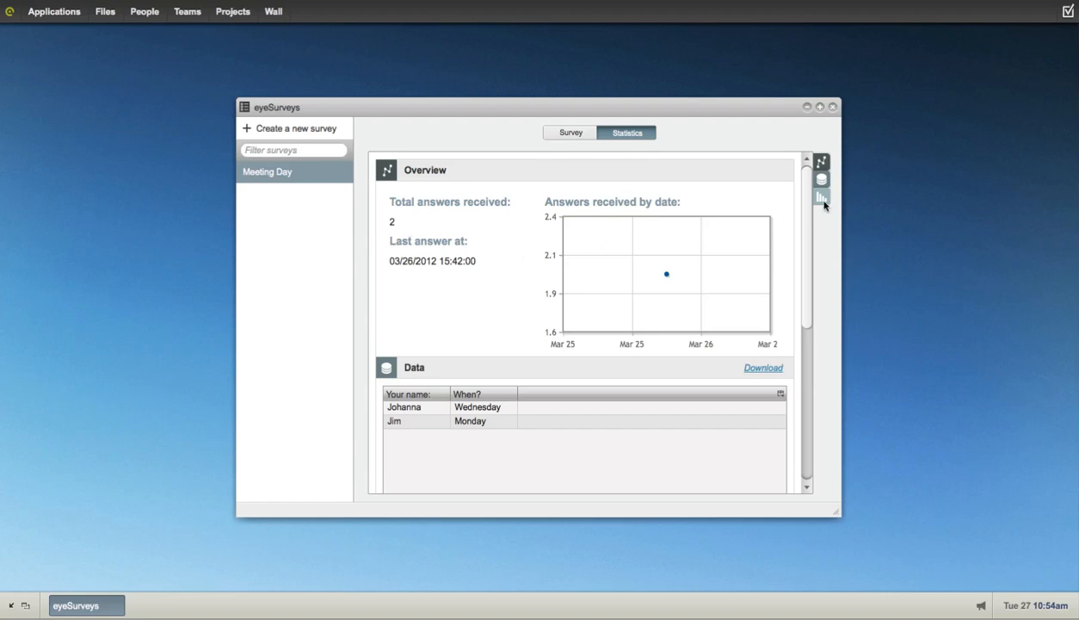
scroll(down, 3)
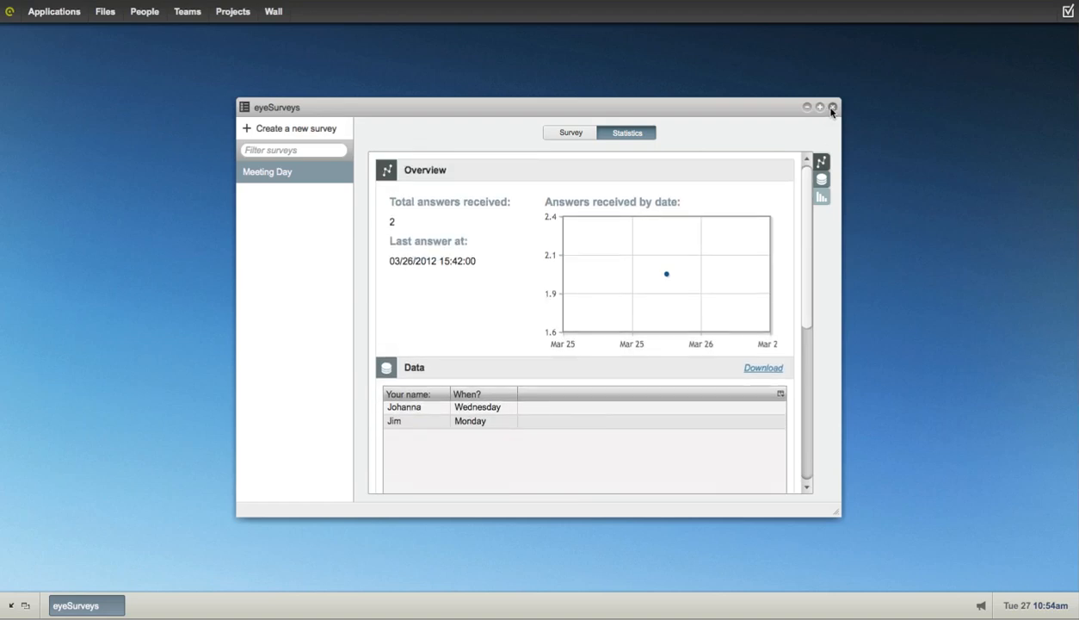
click(833, 106)
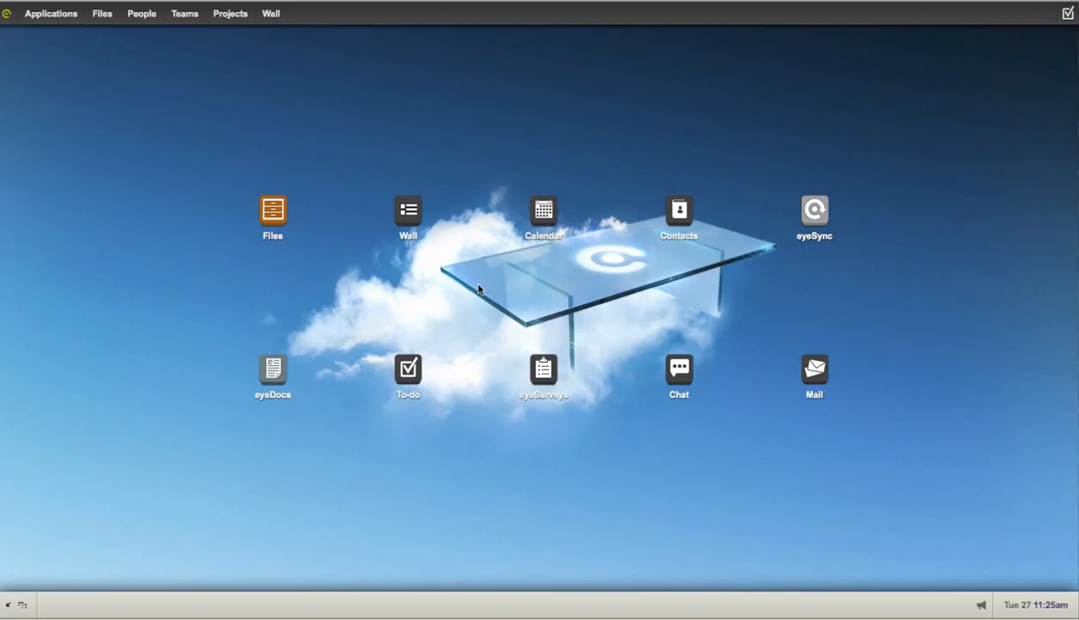
mouse_move(537, 217)
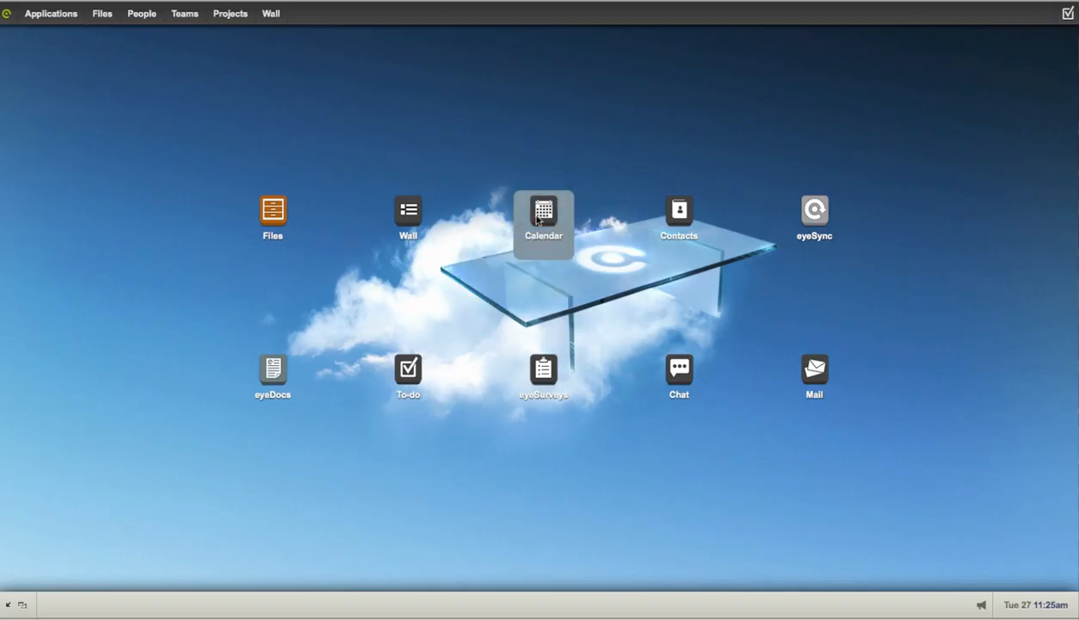
double_click(544, 213)
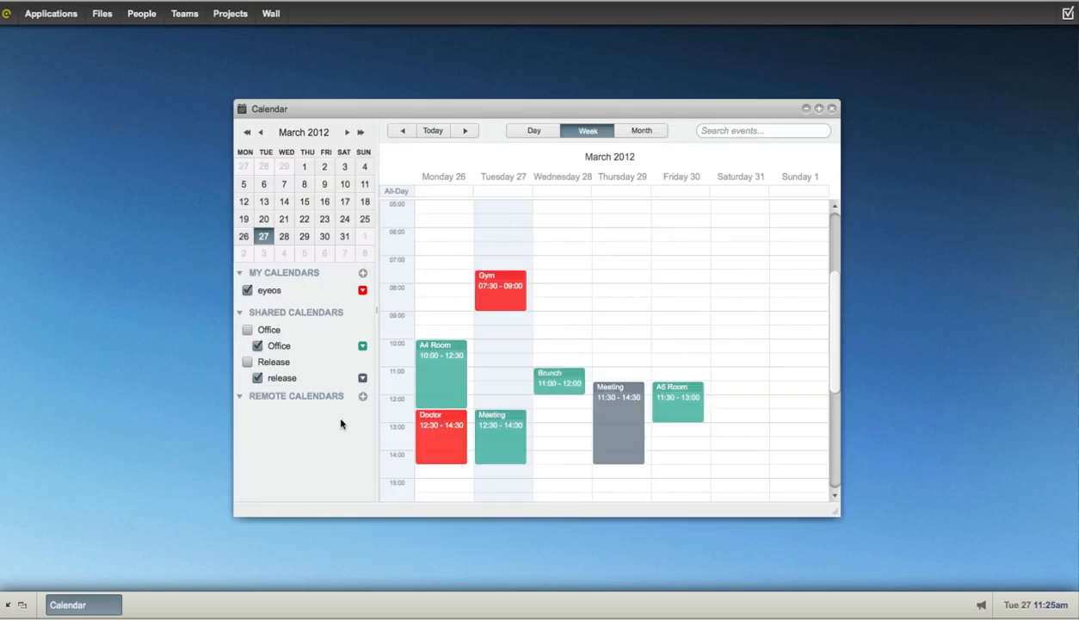
mouse_move(858, 213)
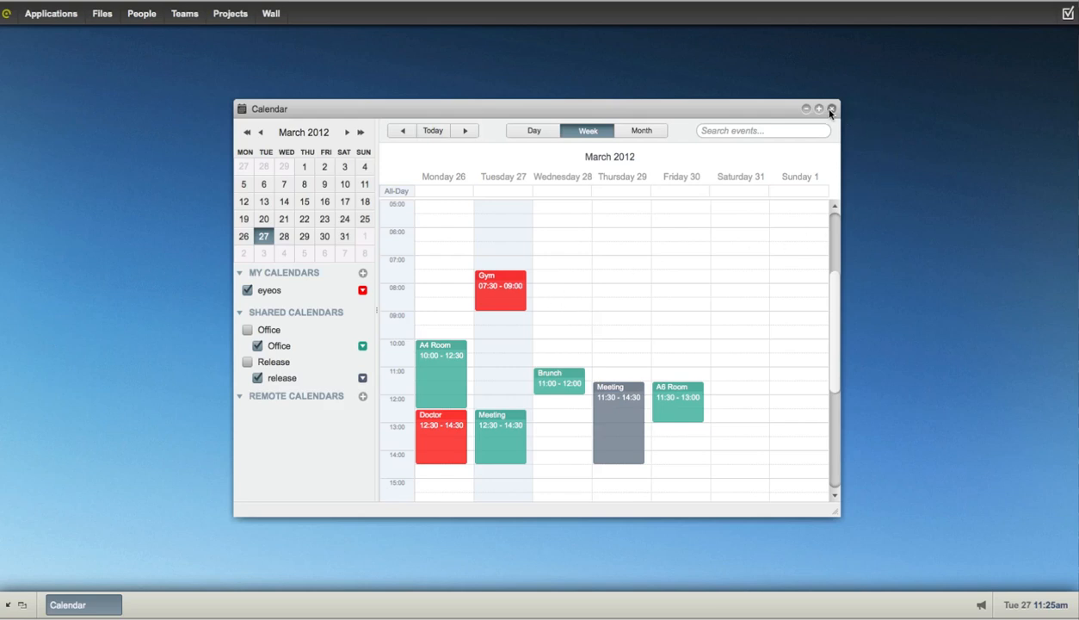
click(830, 110)
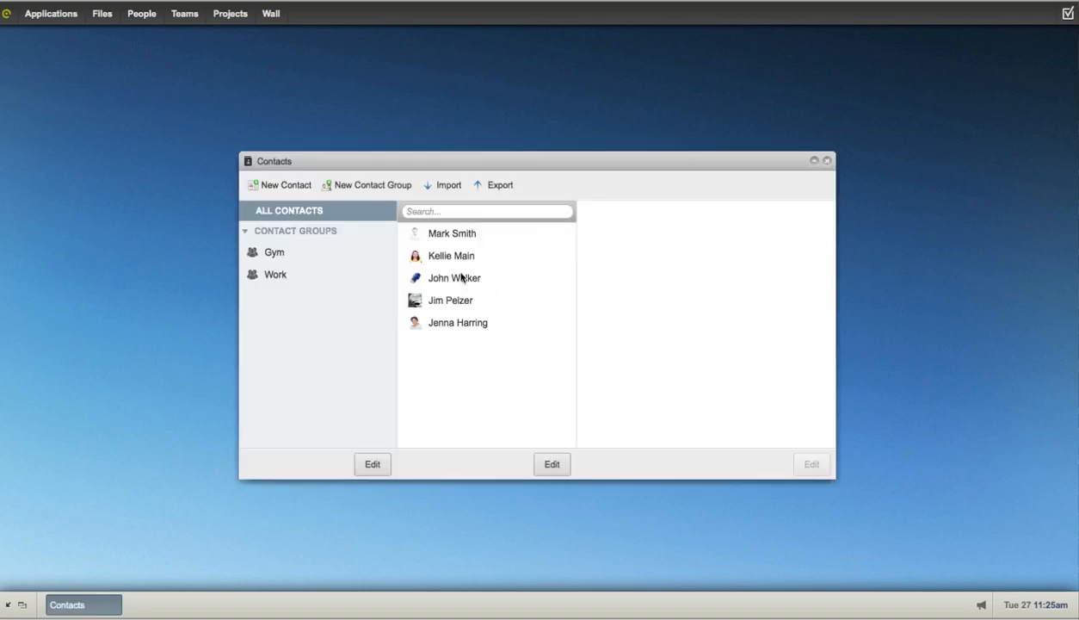
click(451, 255)
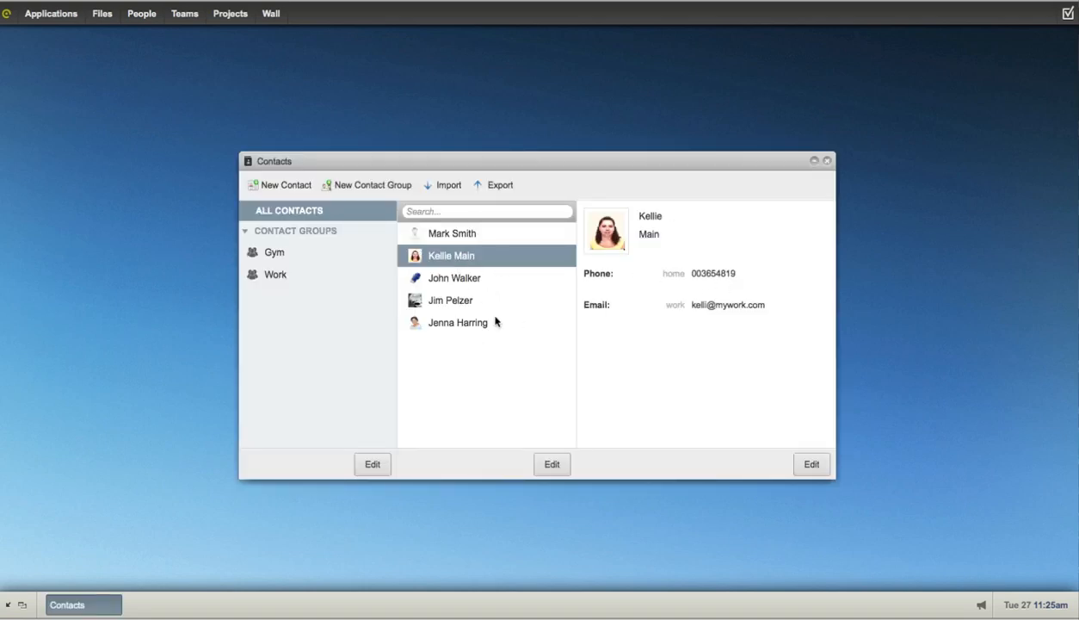
click(458, 322)
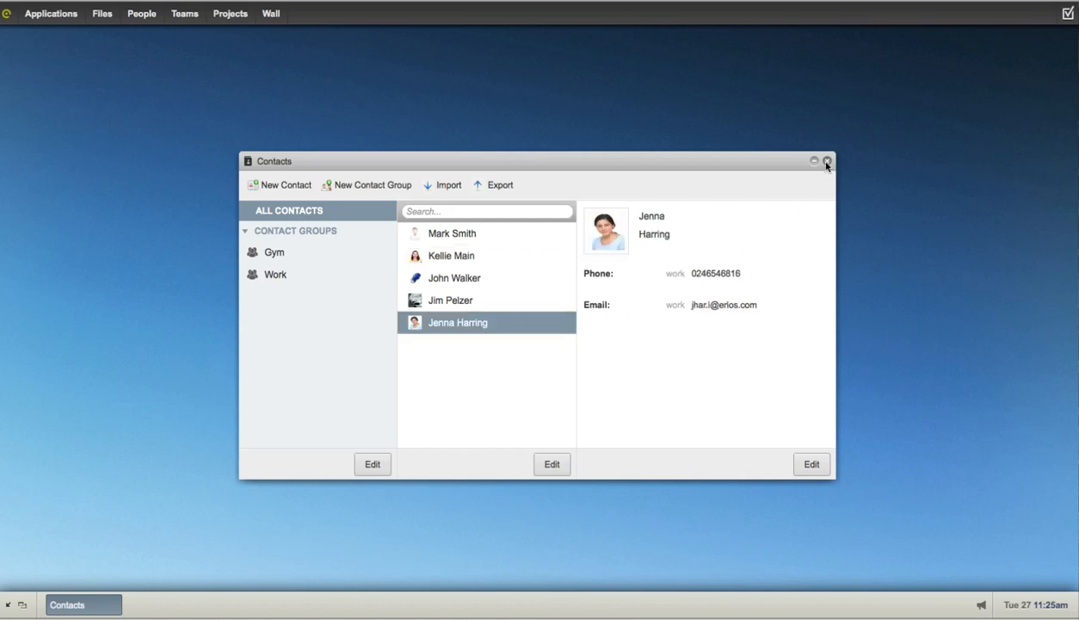
click(826, 162)
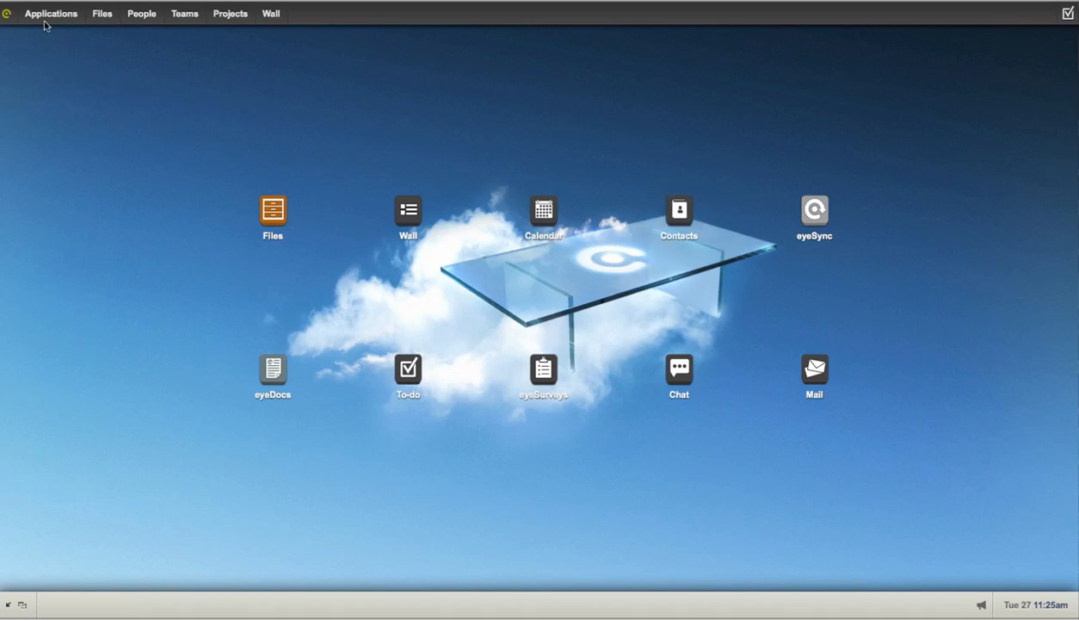
click(50, 13)
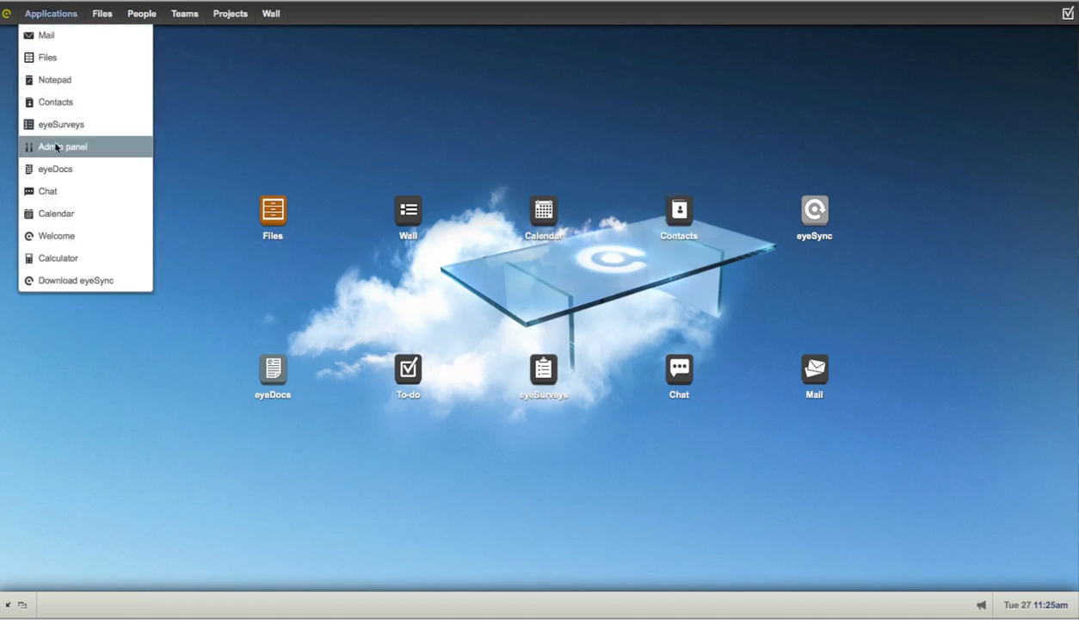
click(62, 146)
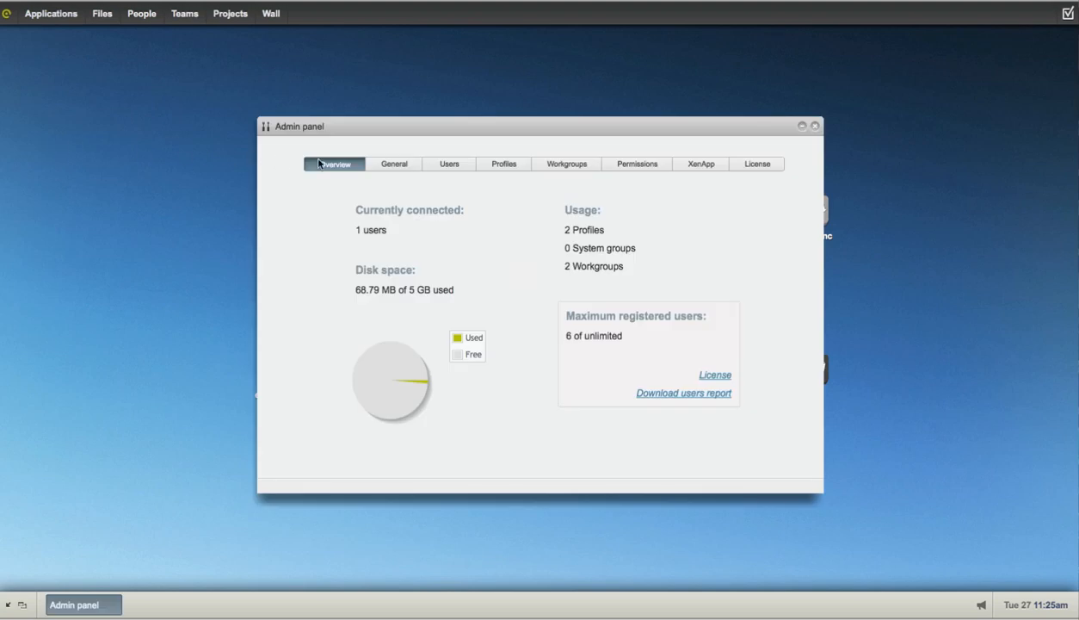
click(393, 164)
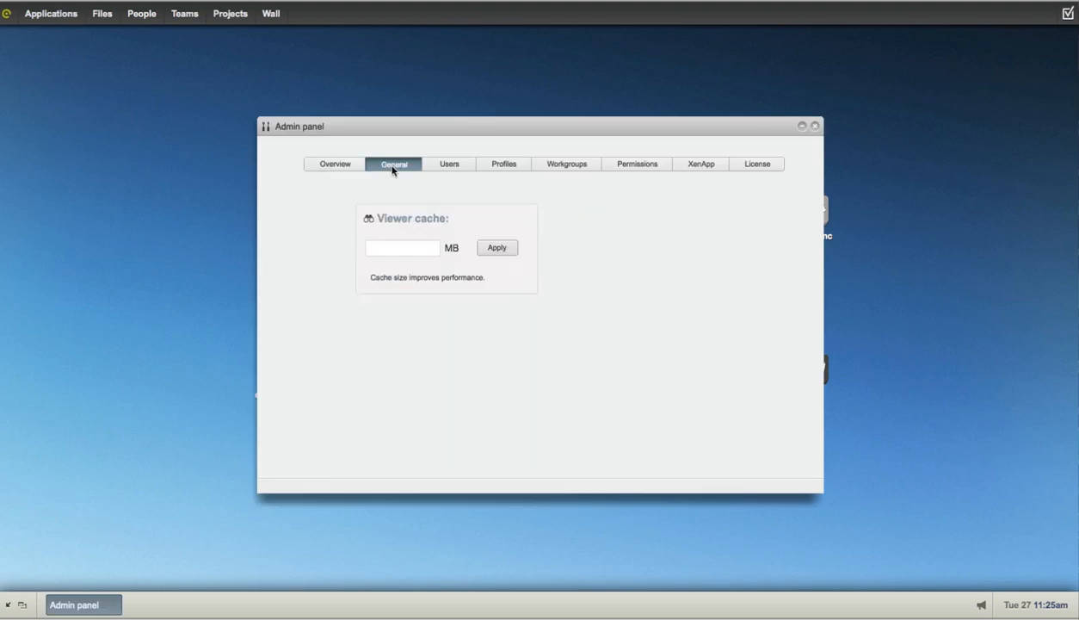
text(50000)
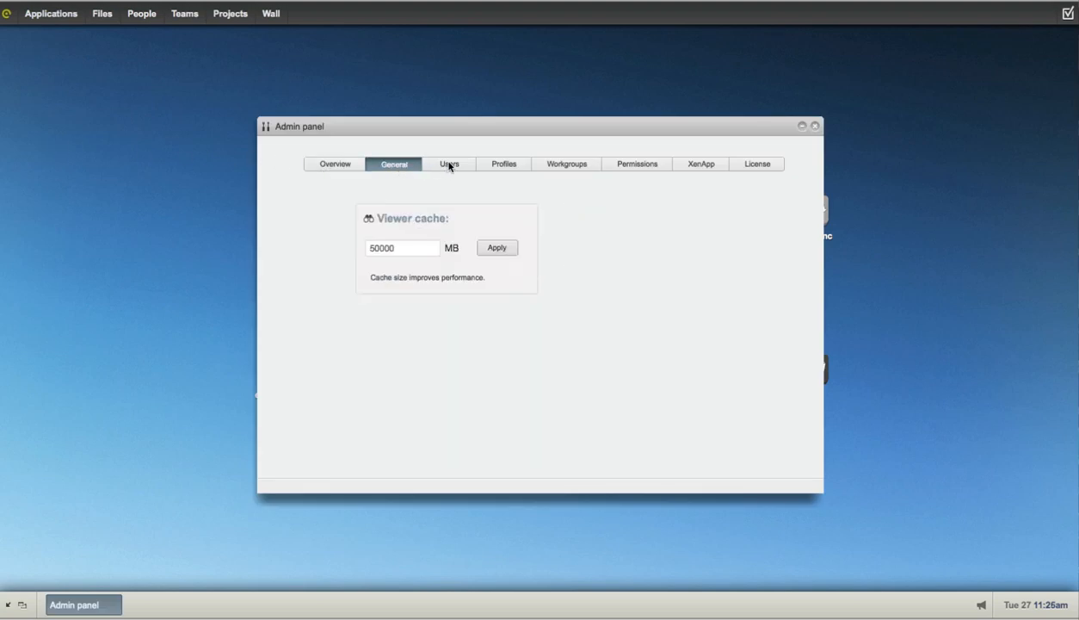
click(449, 164)
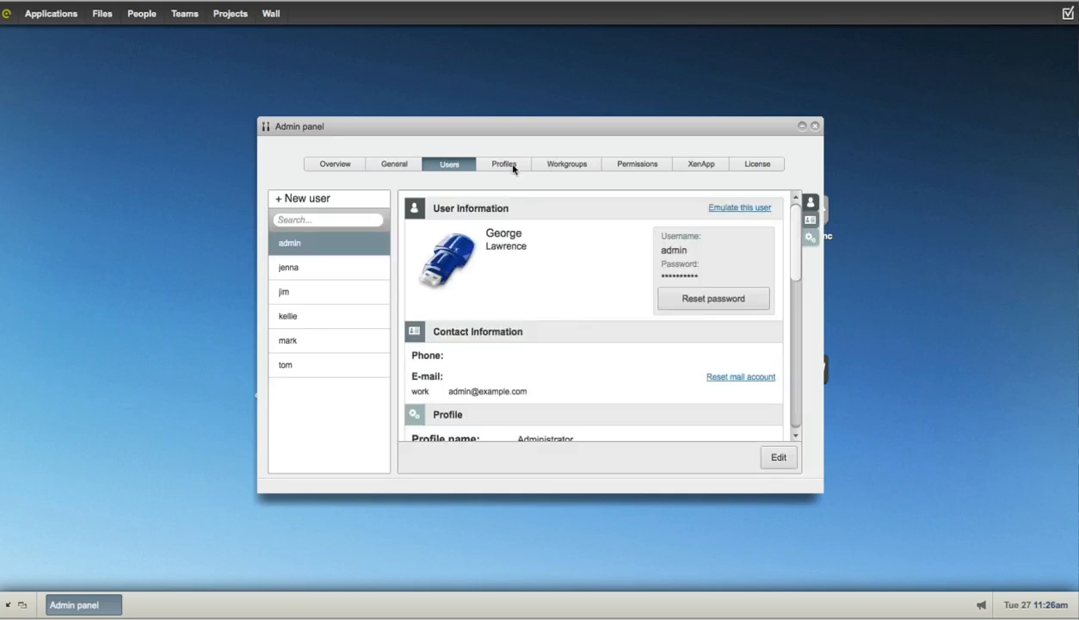
click(502, 163)
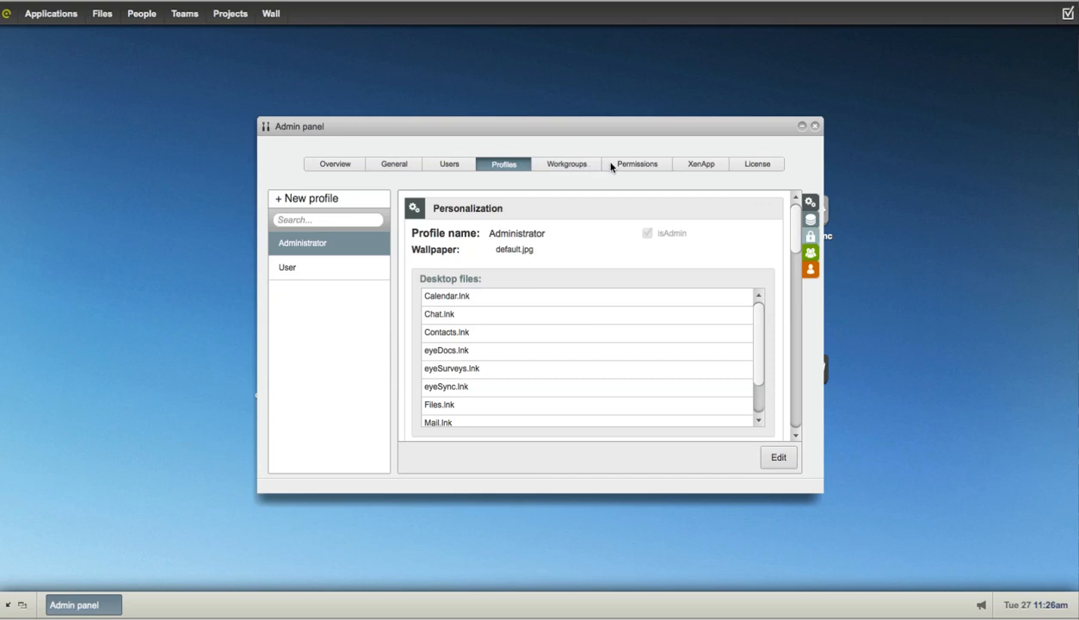
click(637, 164)
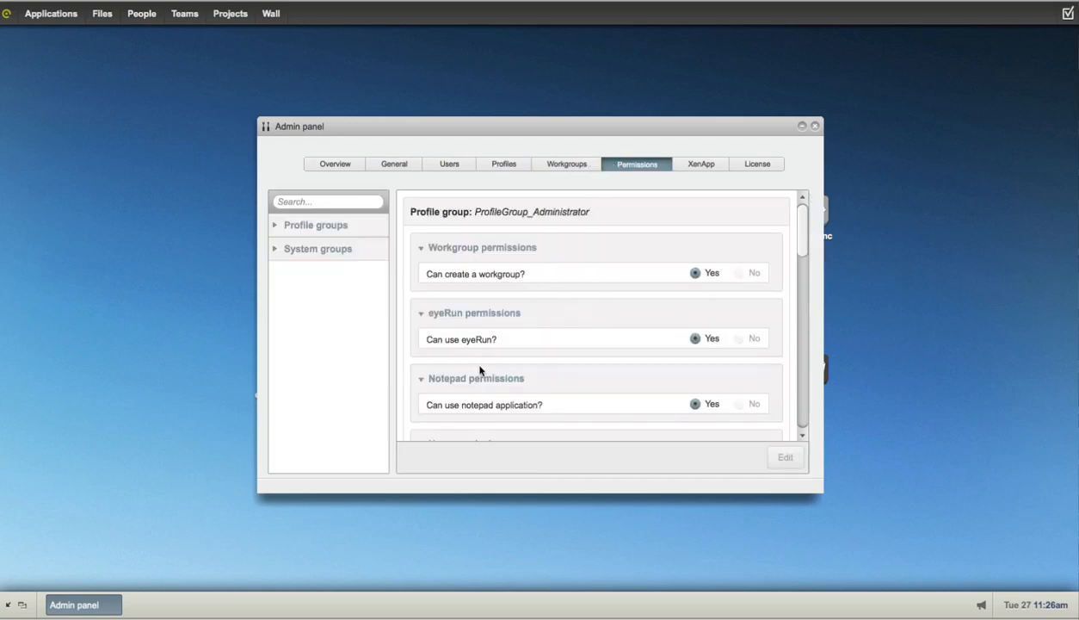
mouse_move(801, 143)
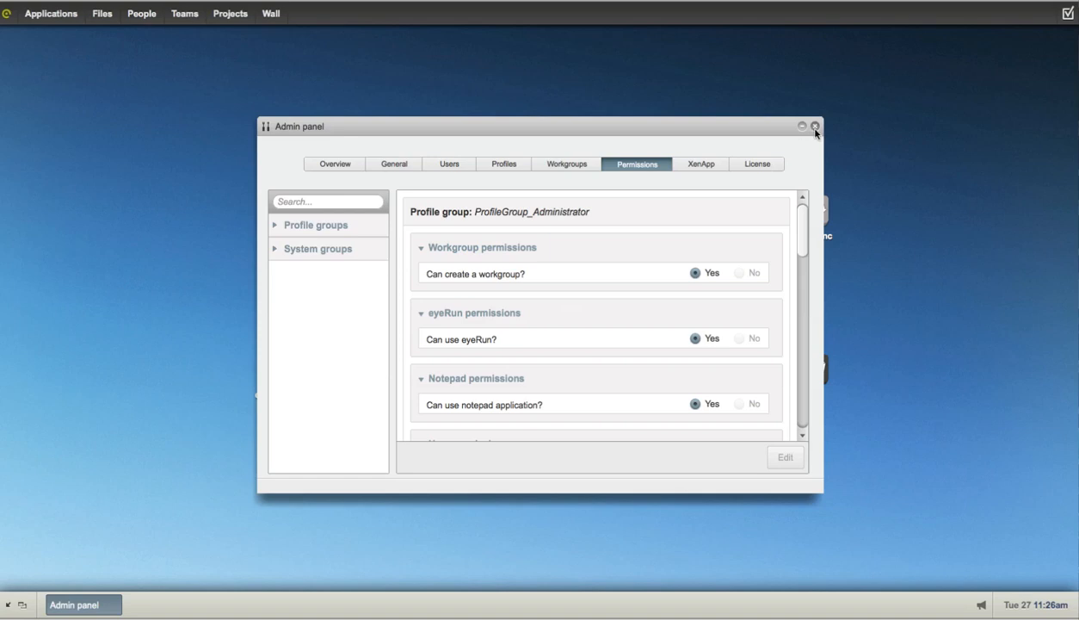
click(814, 127)
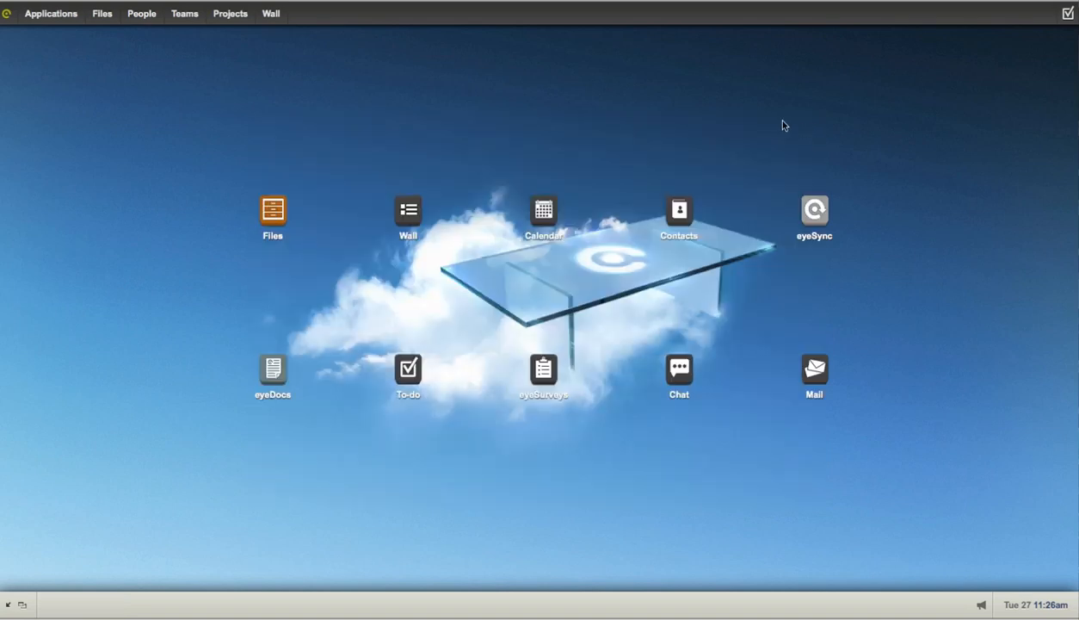
mouse_move(444, 117)
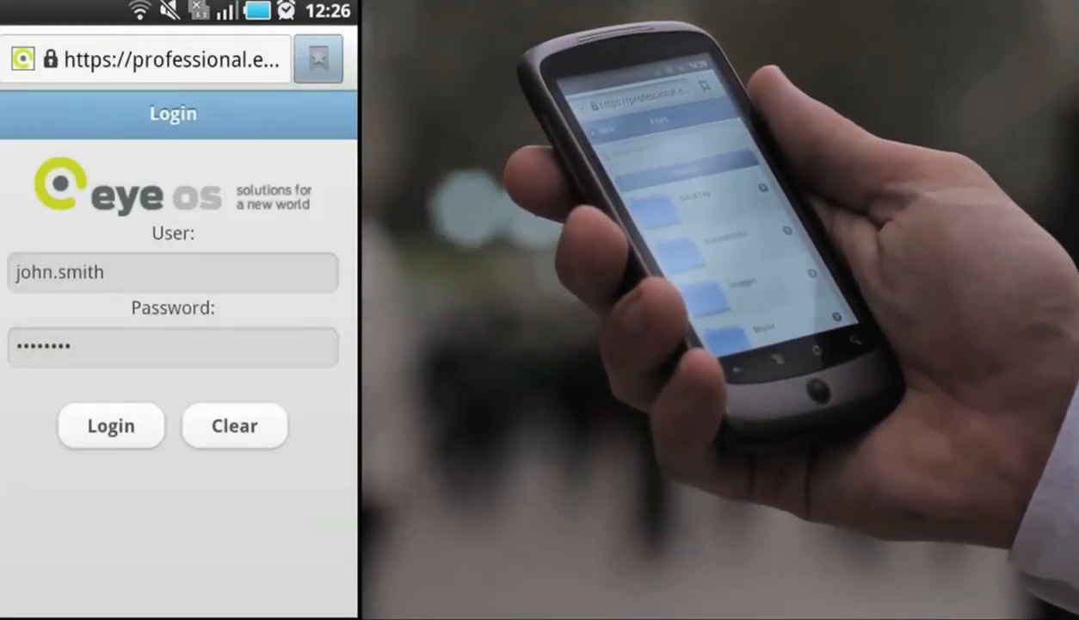
Step: Log in to eyeOS mobile and scroll through the Corp_ppt presentation's page previews
click(110, 426)
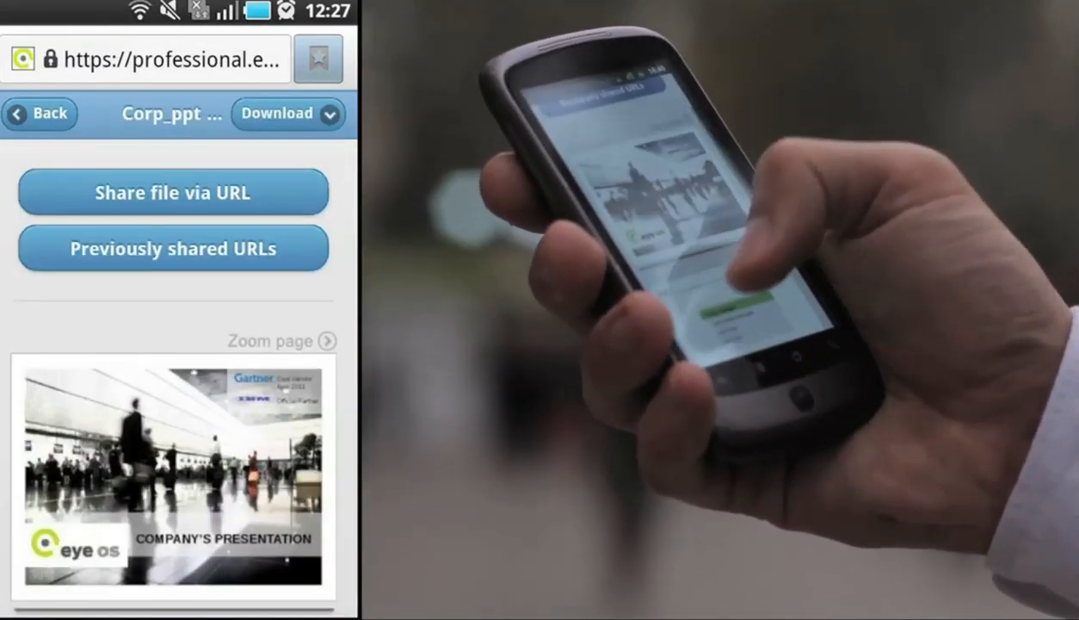
scroll(down, 3)
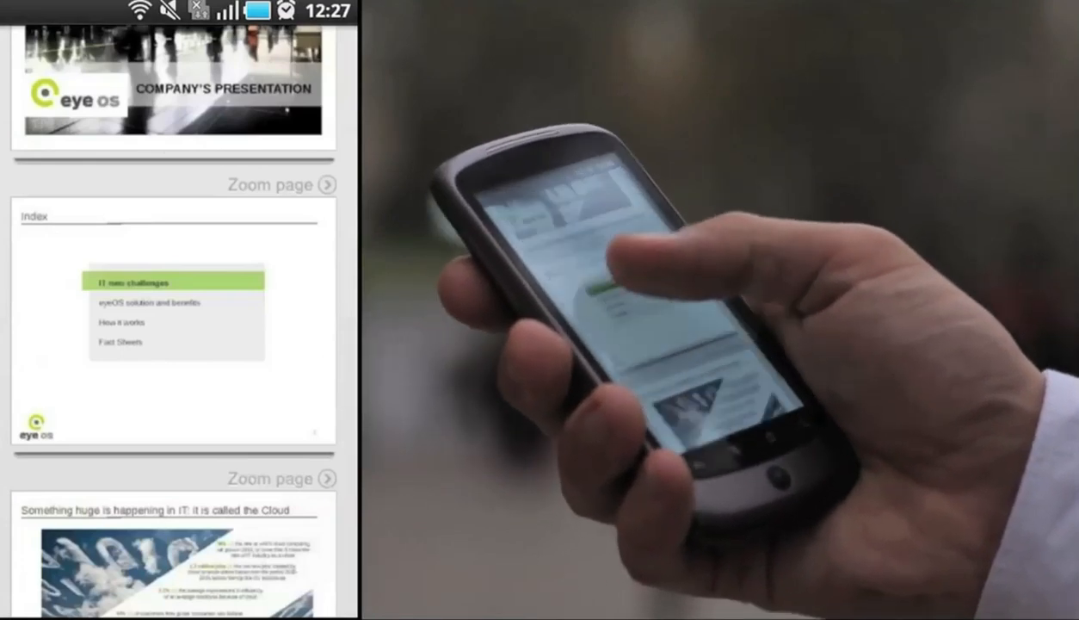